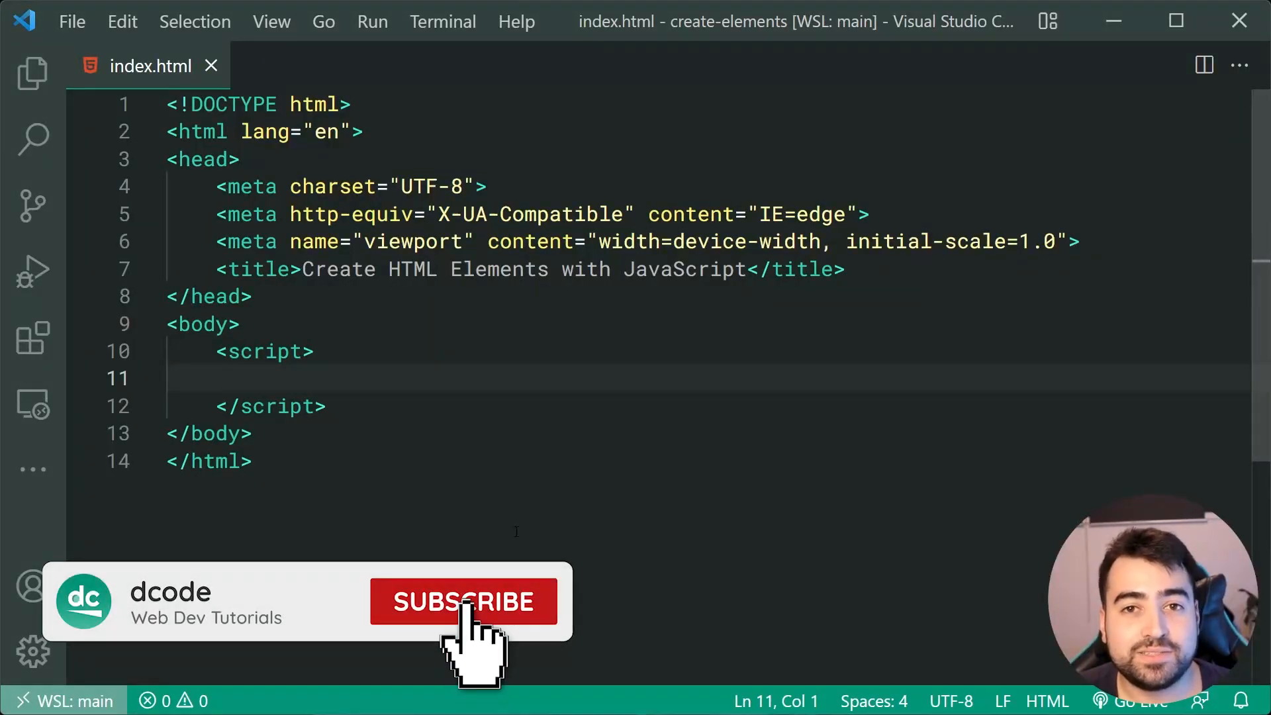
Step: Write the elementFromHtml(html) function declaration with an empty body inside the script block
left_click(464, 601)
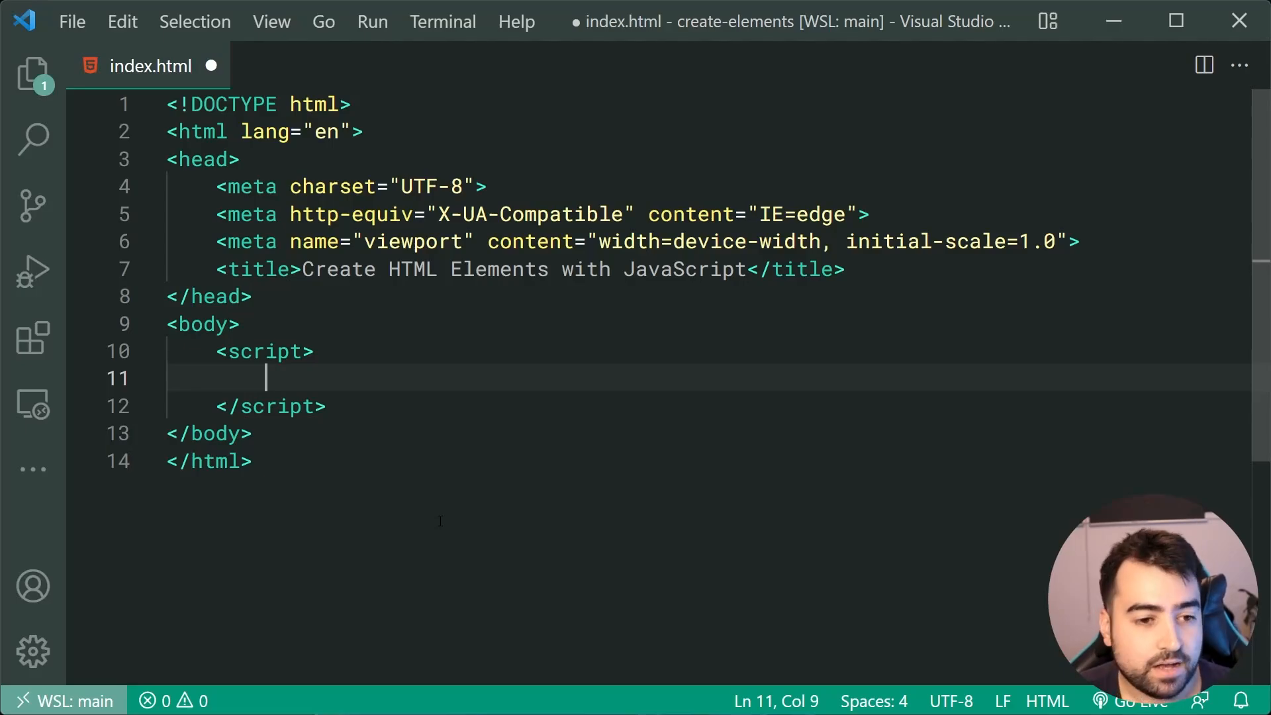
type("function")
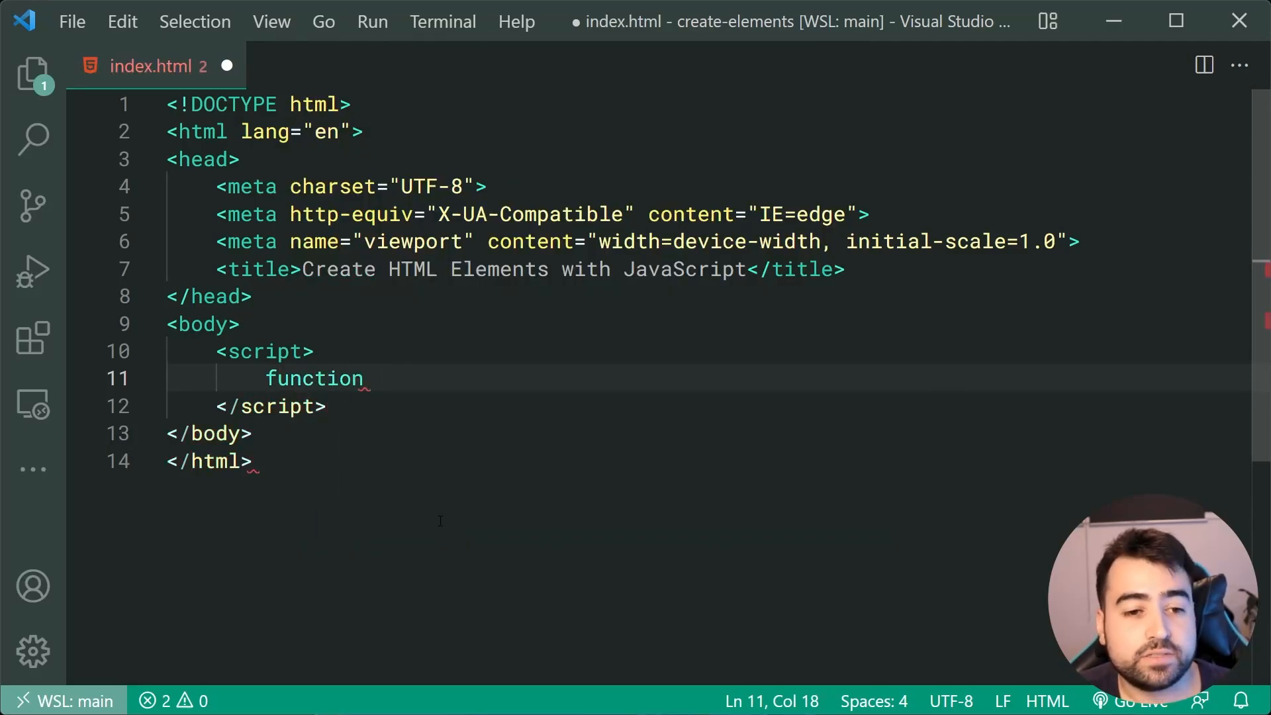
type("elementFrom")
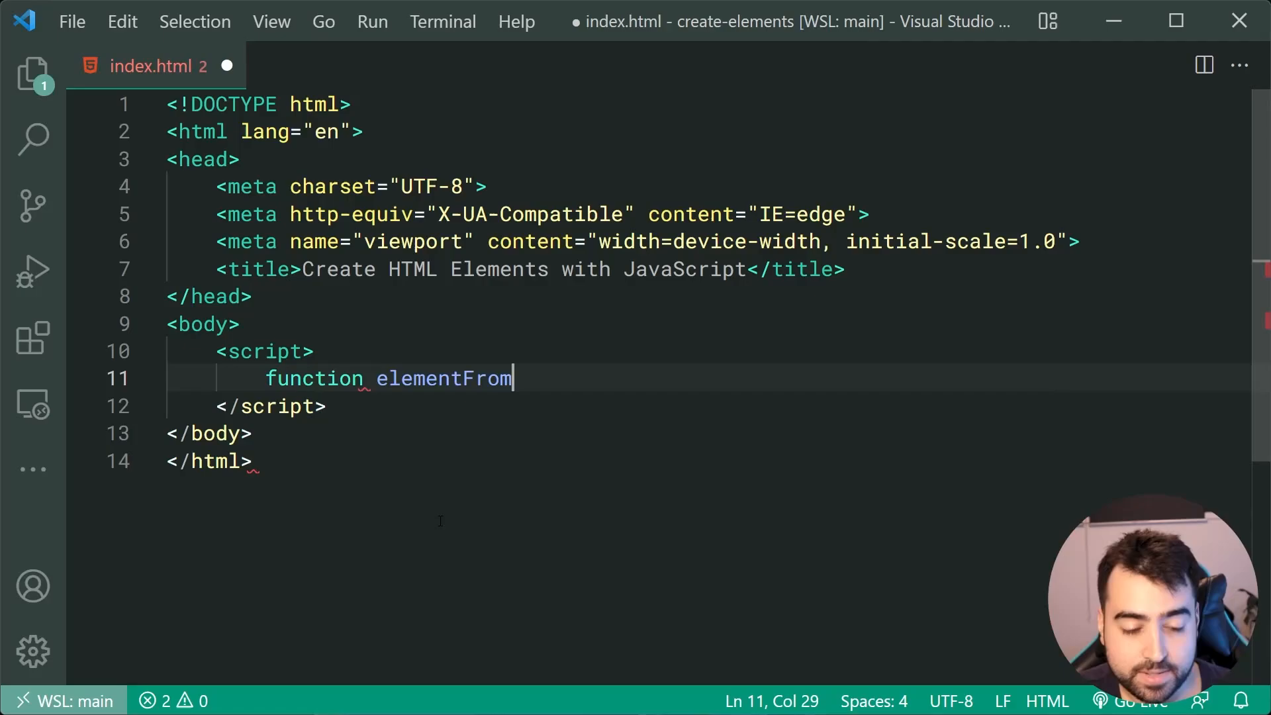
type("Html()")
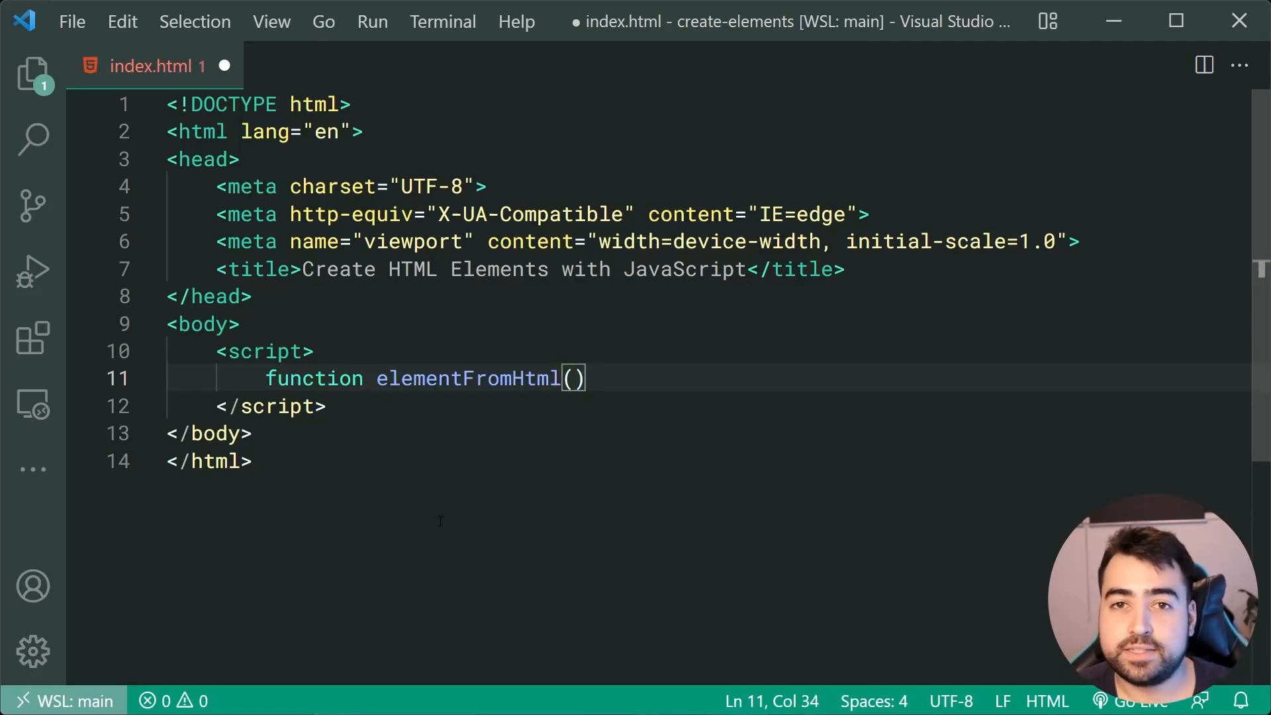
type("html")
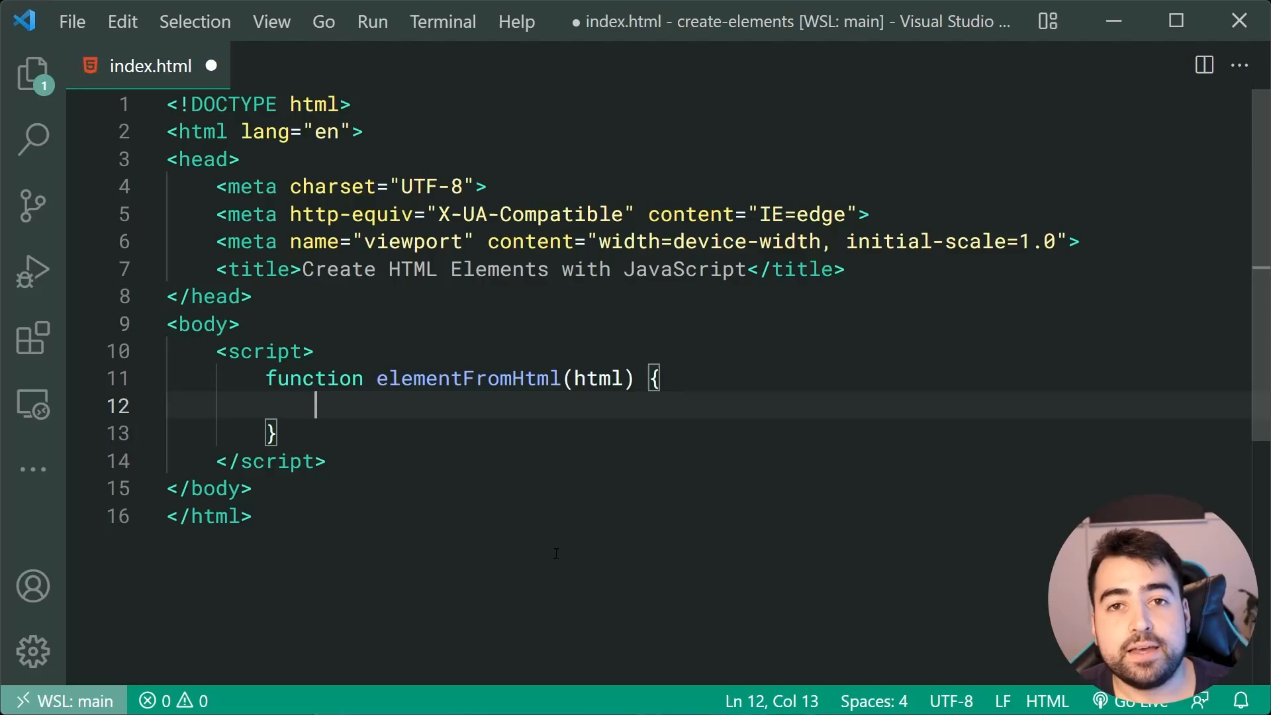
double_click(599, 378)
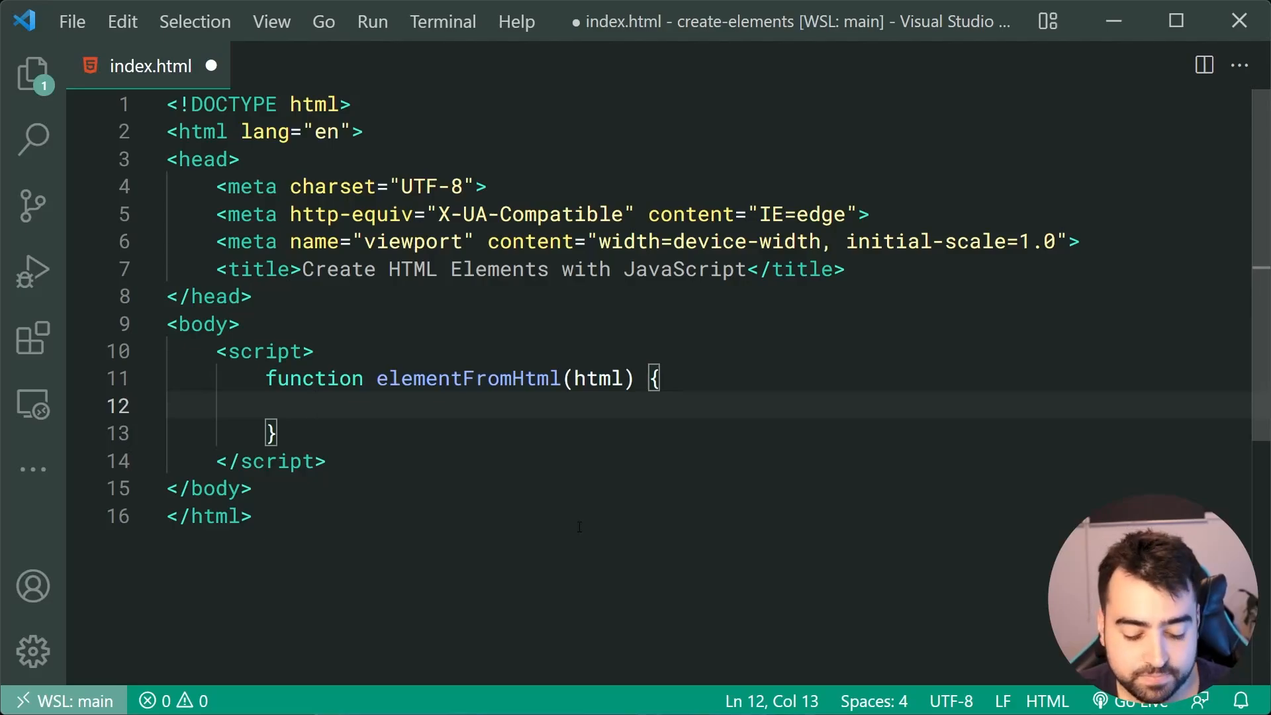
Step: Add const template = document.createElement("template"); as the function's first line
type("const tem")
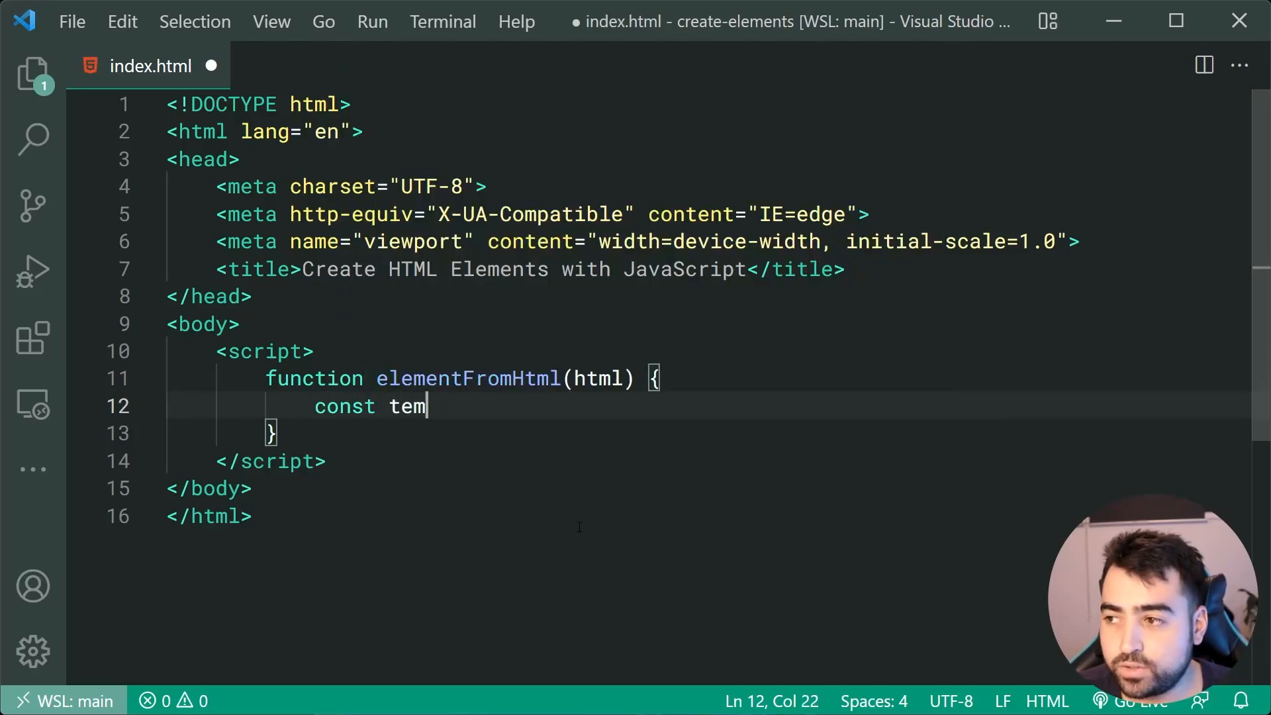
type("plate")
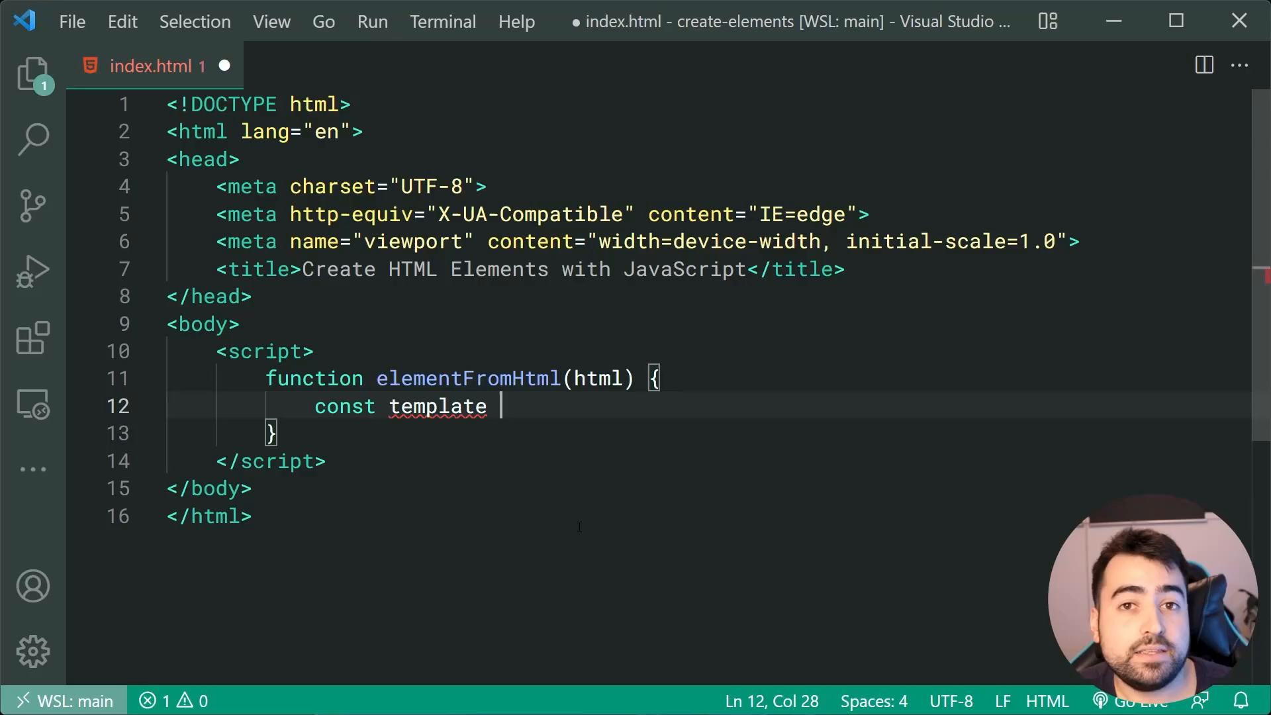
type("= document.c")
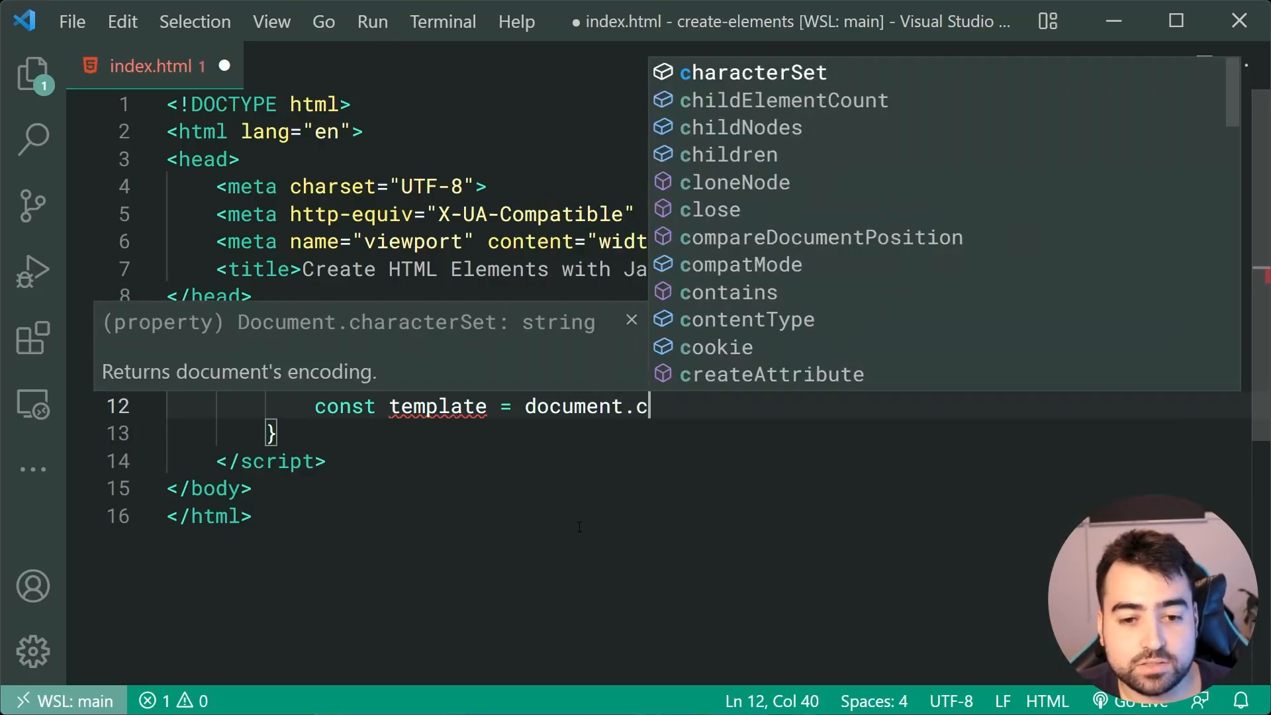
type("reateElement")
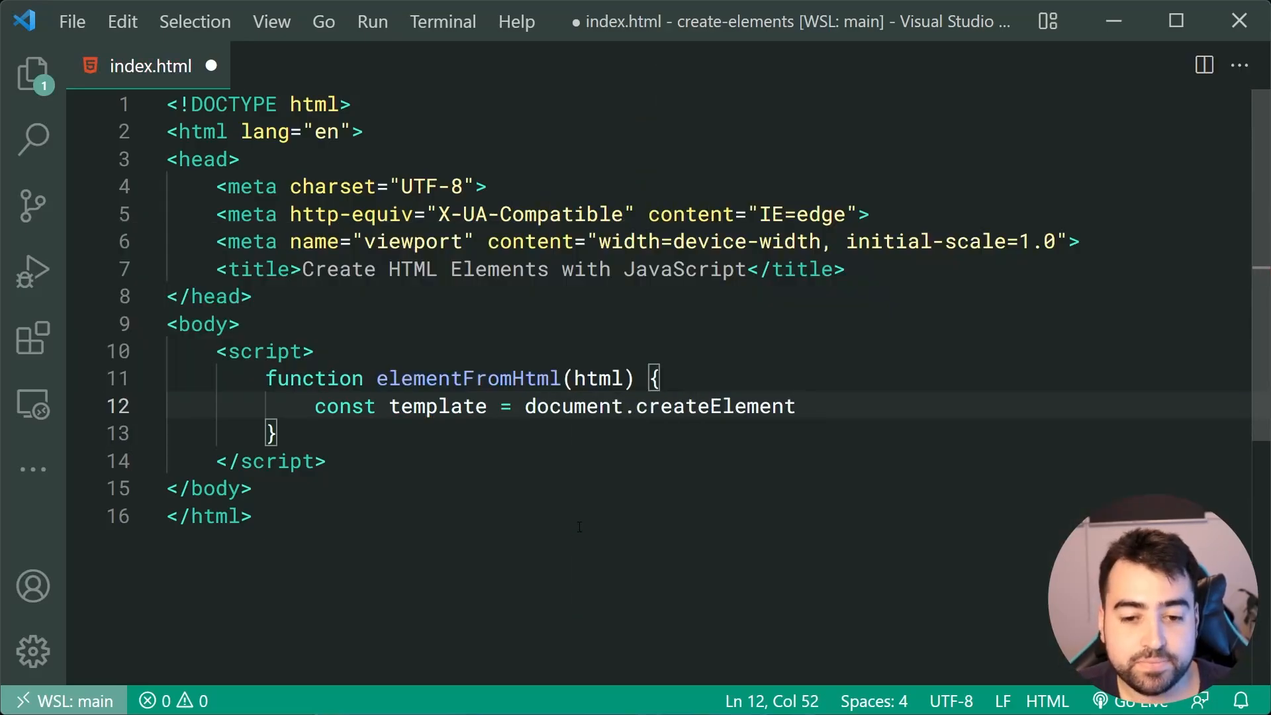
type("(\"temp\"")
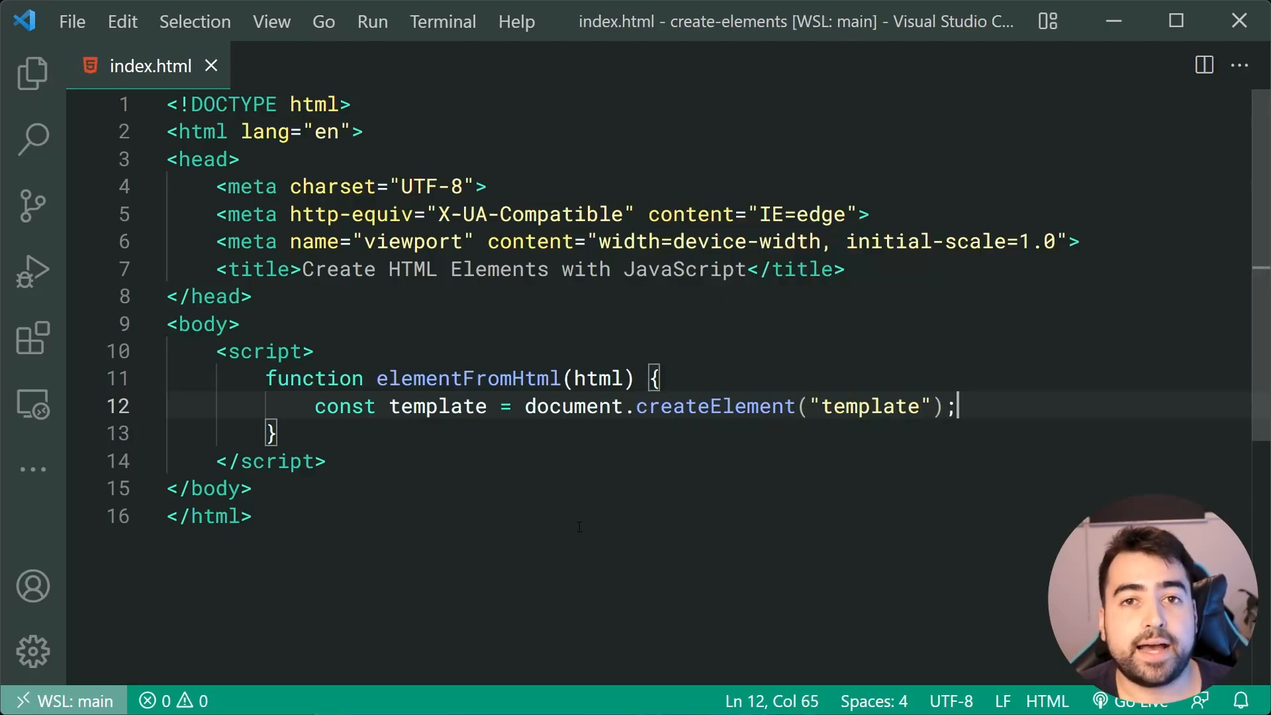
double_click(870, 407)
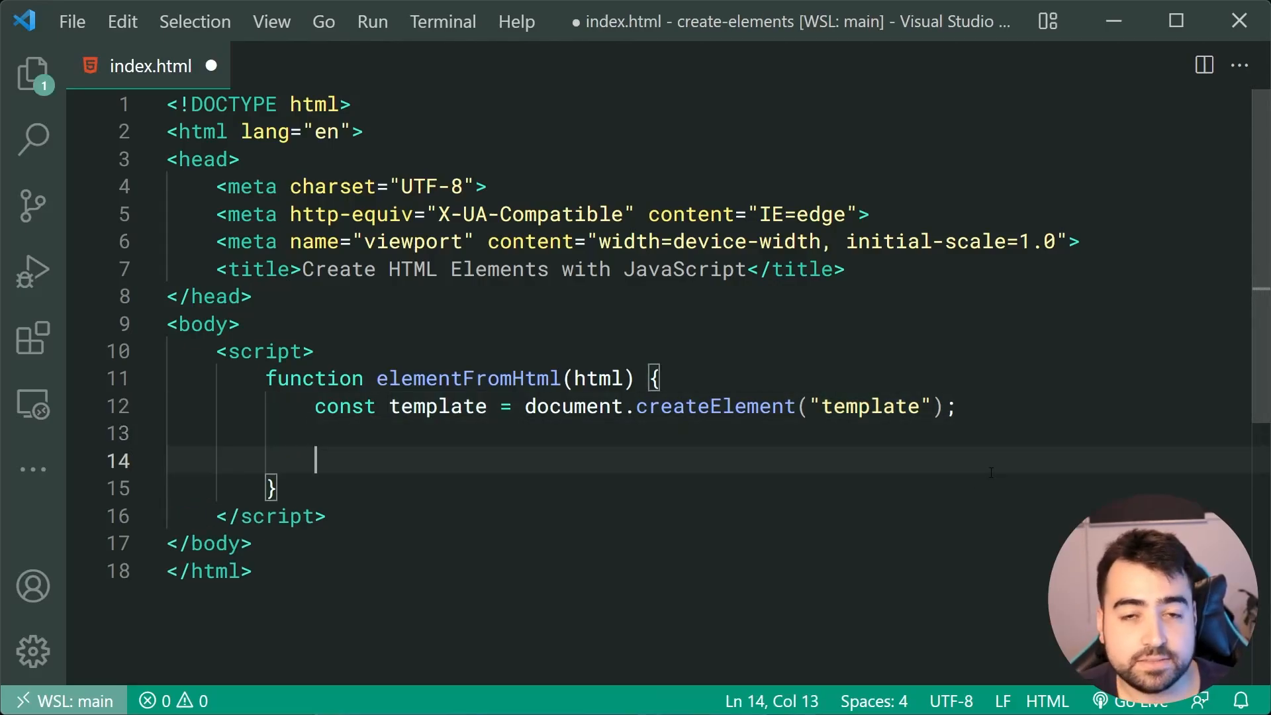
Step: Add template.innerHTML = html.trim(); and move to a new line for the return
type("tem")
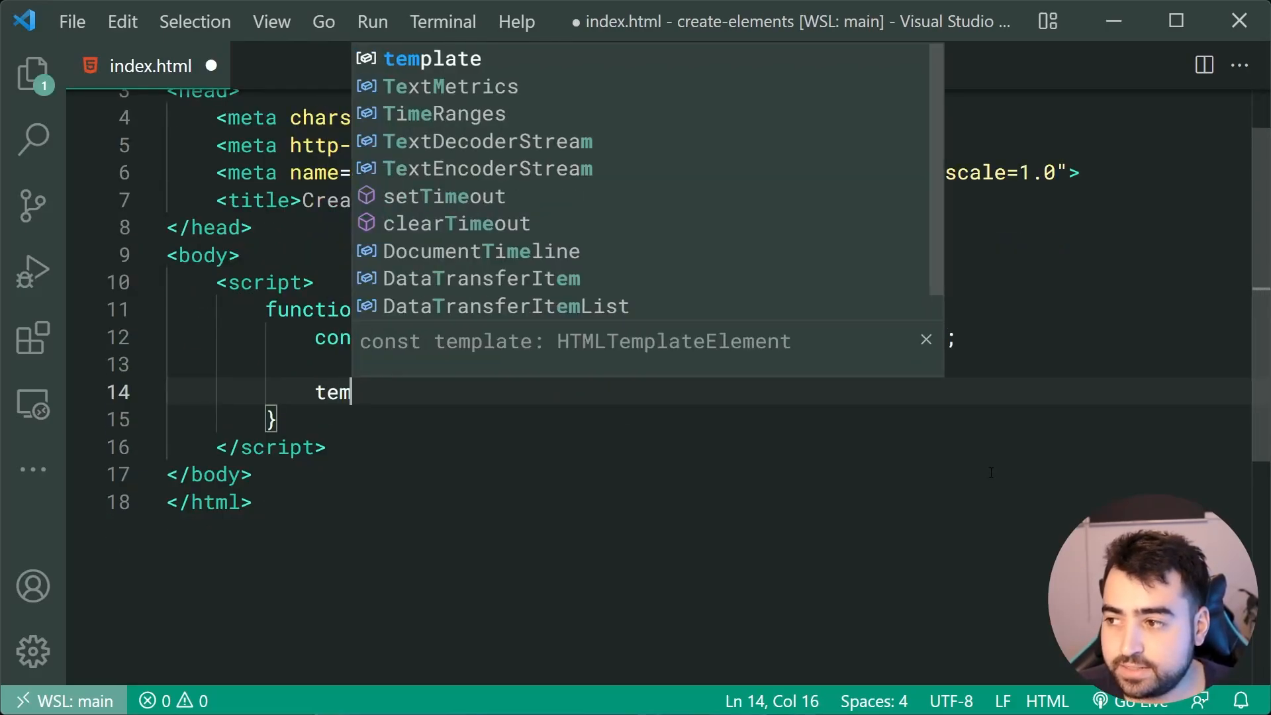
type("template.innerHTML")
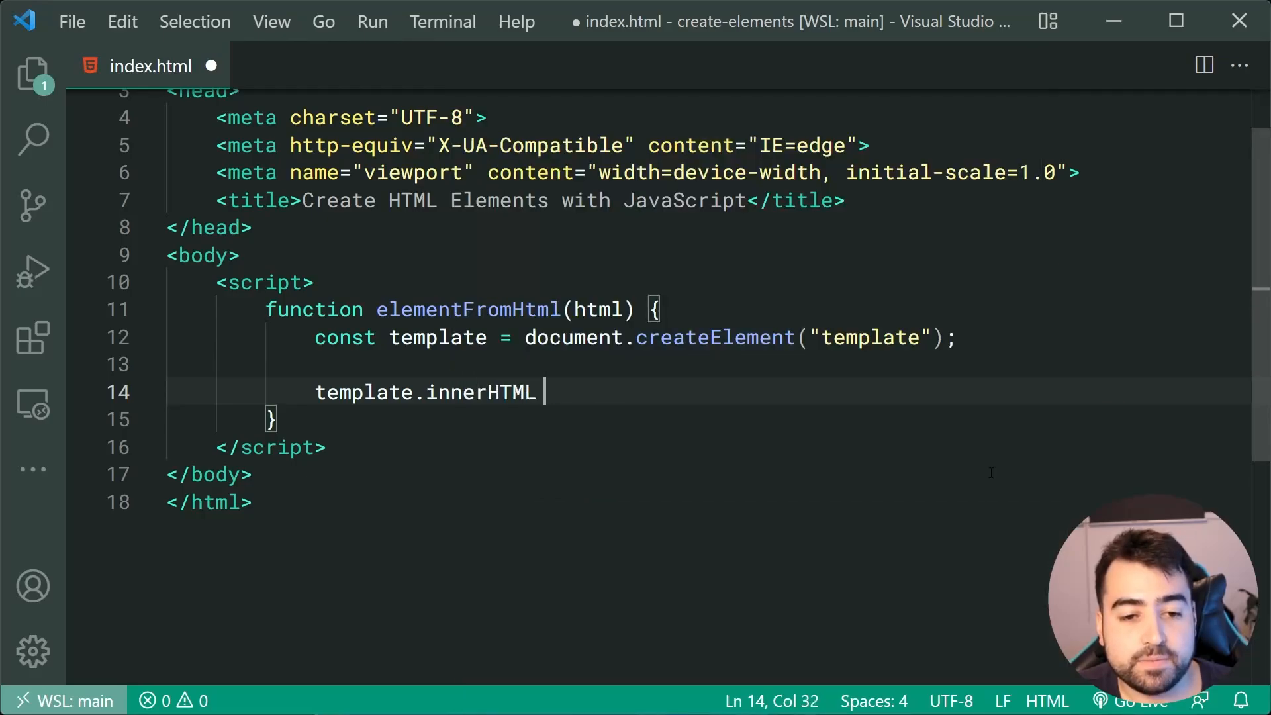
type("=")
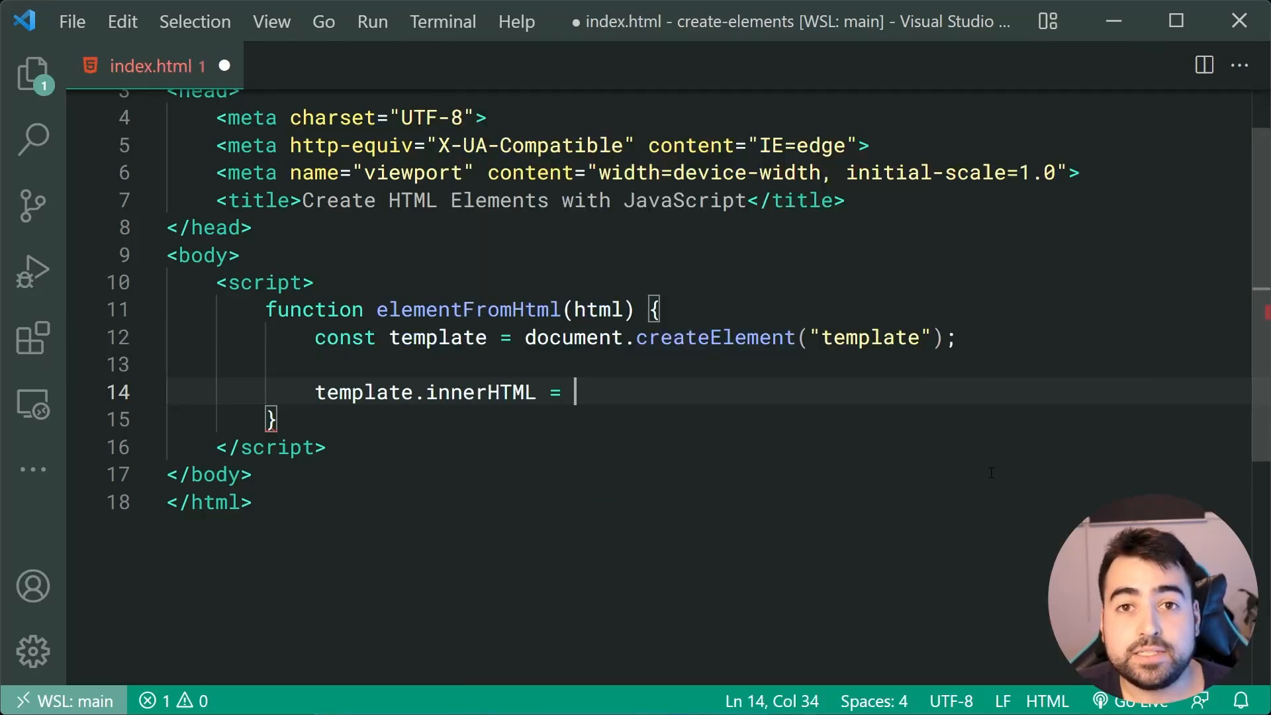
type("html.tri")
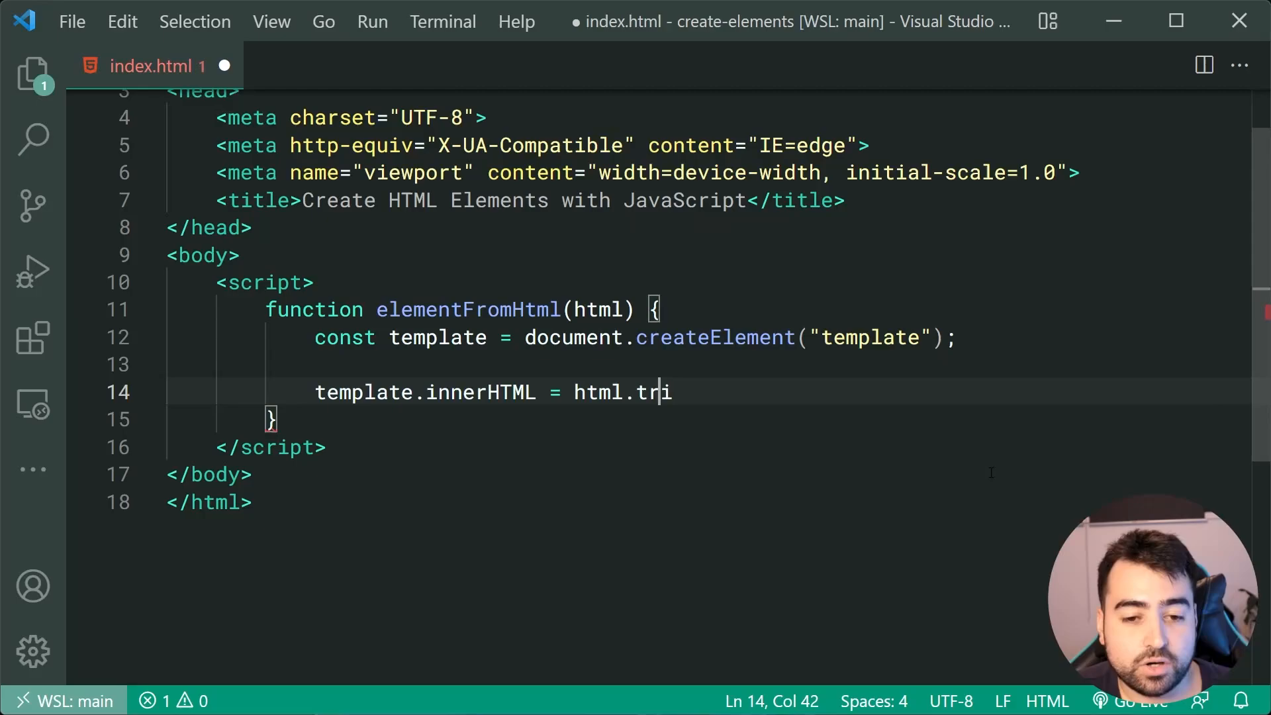
type("m();")
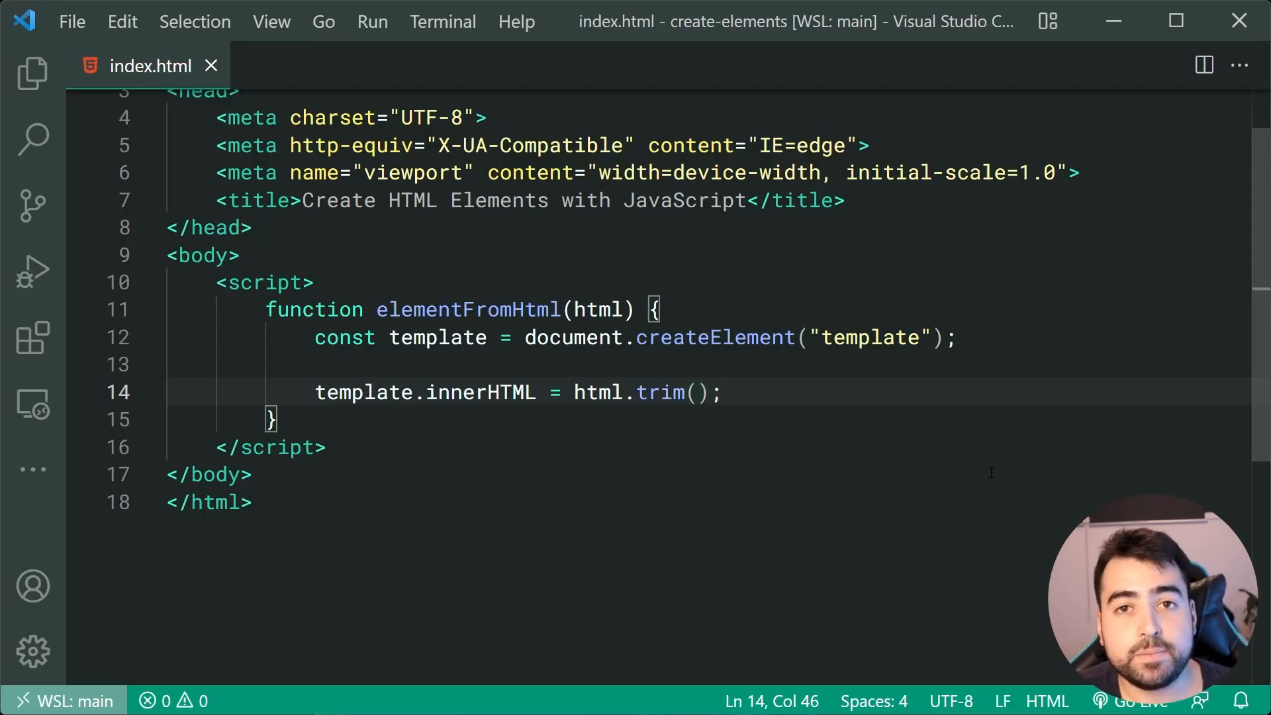
double_click(598, 309)
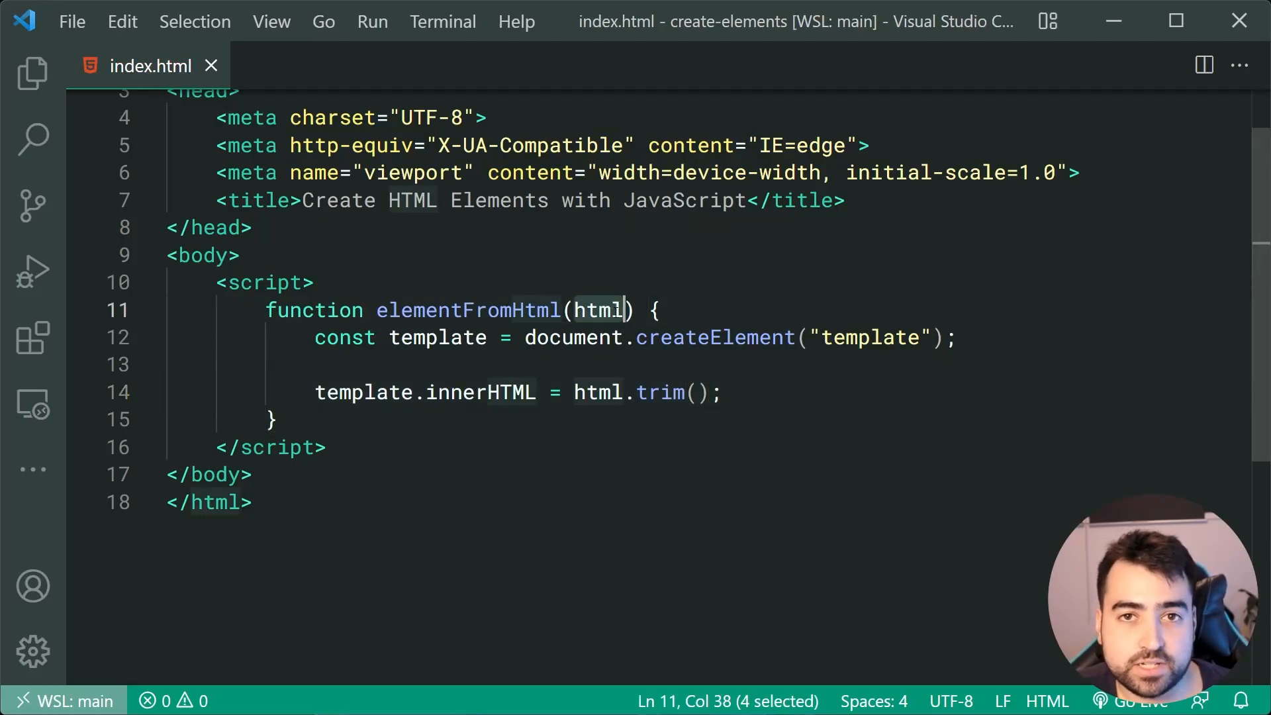
left_click(721, 392)
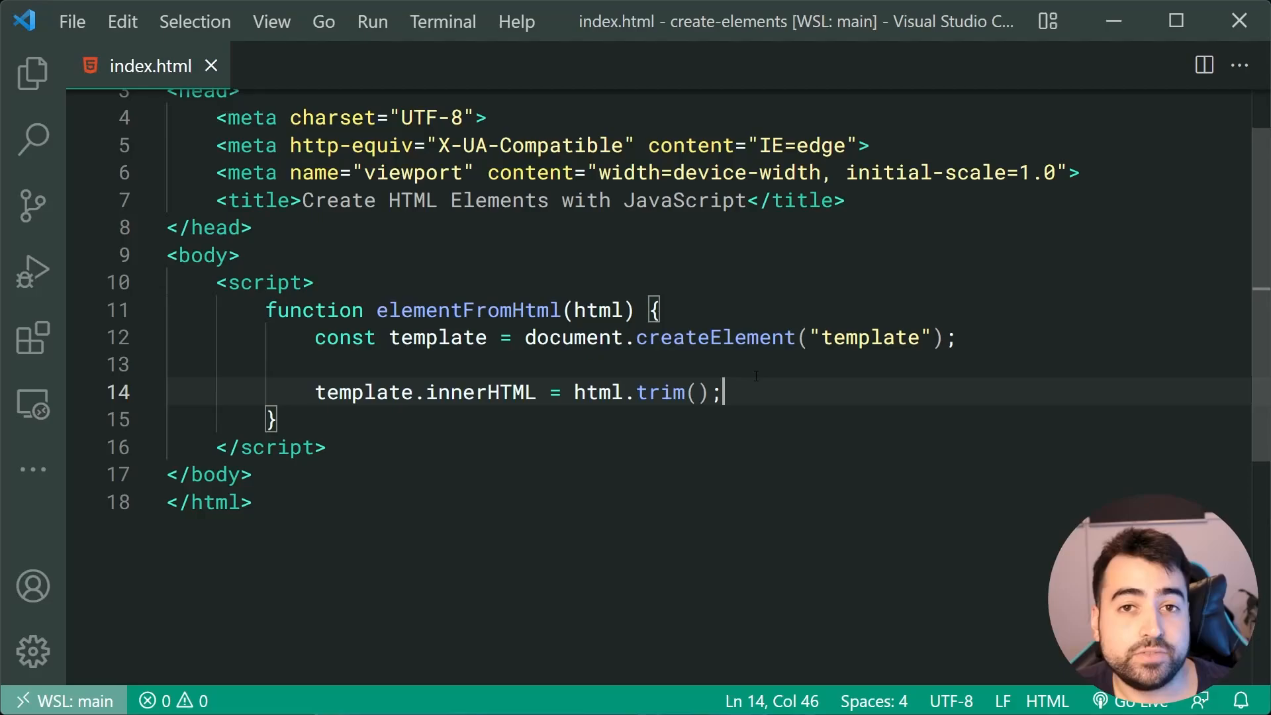
mouse_move(746, 390)
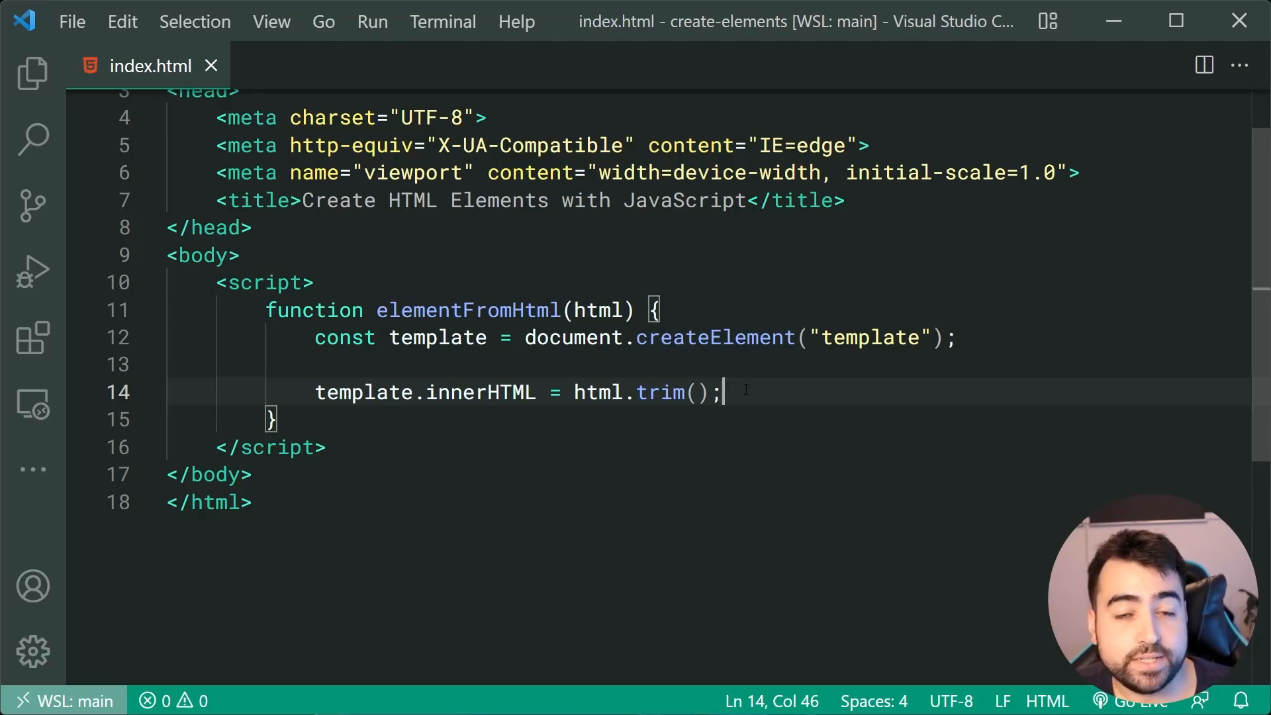
mouse_move(467, 391)
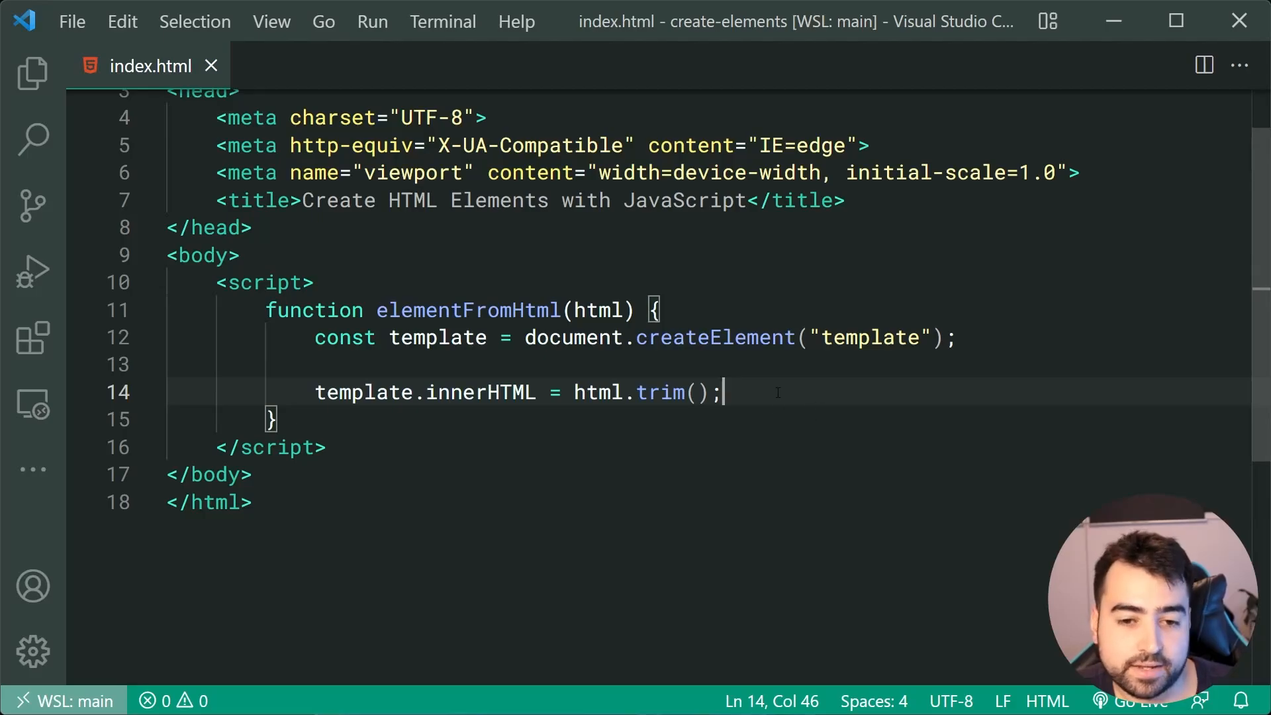
key("enter")
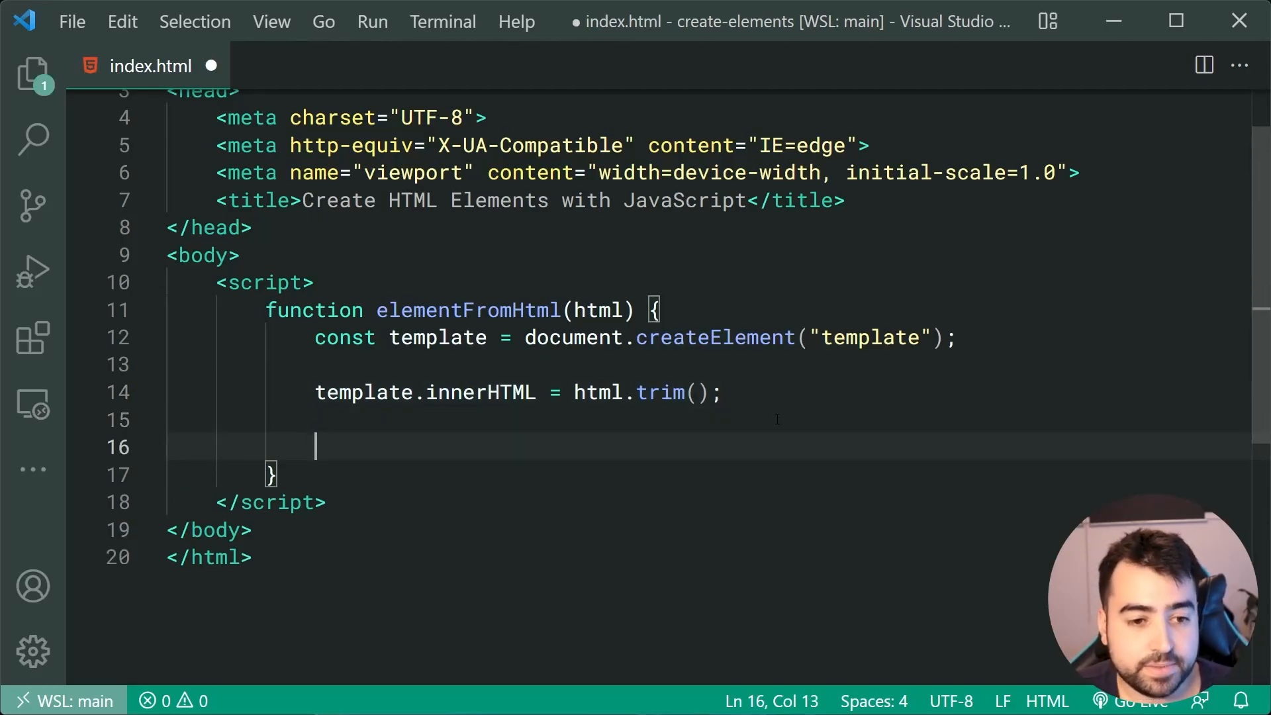
Step: Return template.content.firstElementChild from the function and save index.html
type("return template.content.")
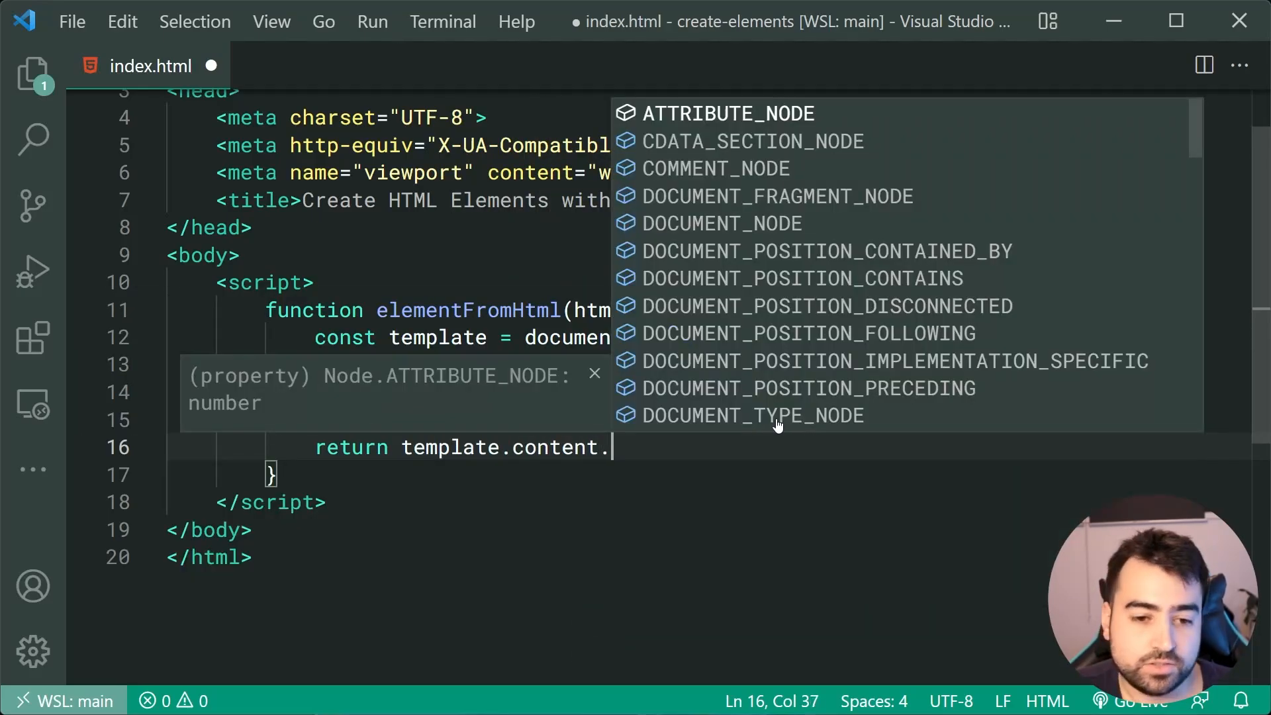
type("firstChild;")
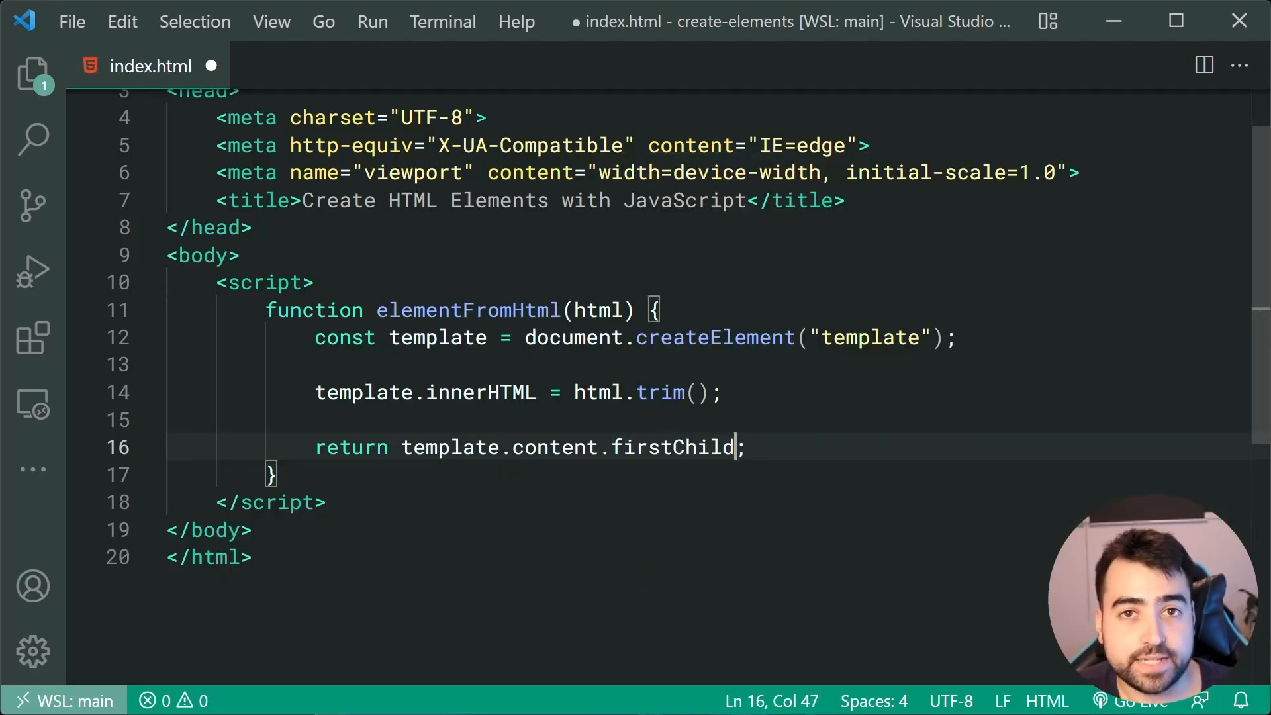
key("Backspace")
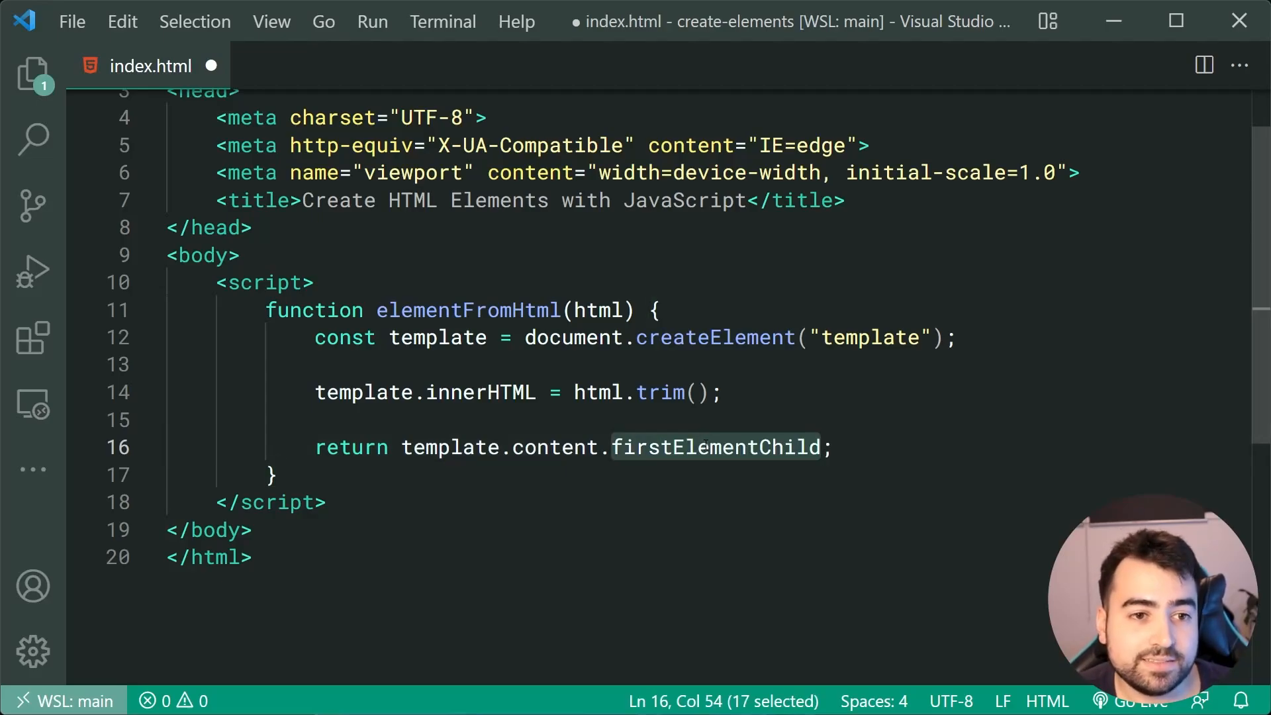
key("ctrl+s")
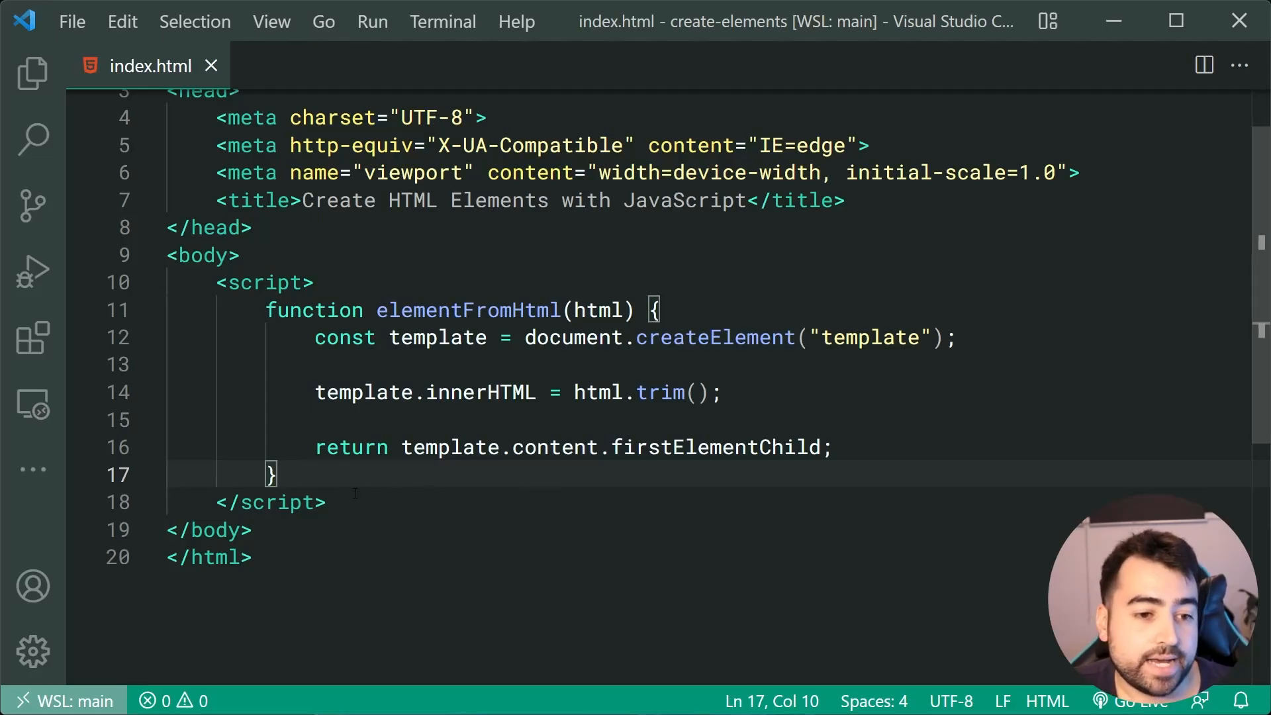
left_click_drag(275, 475, 264, 310)
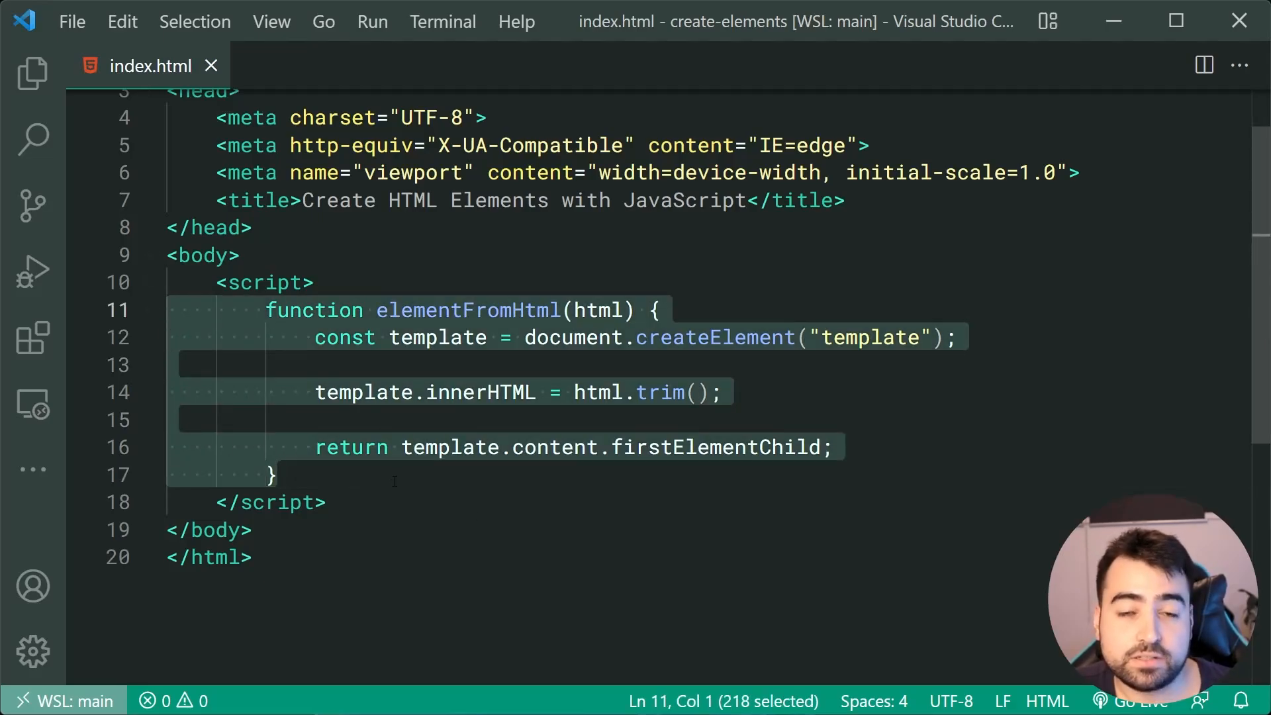
left_click(275, 475)
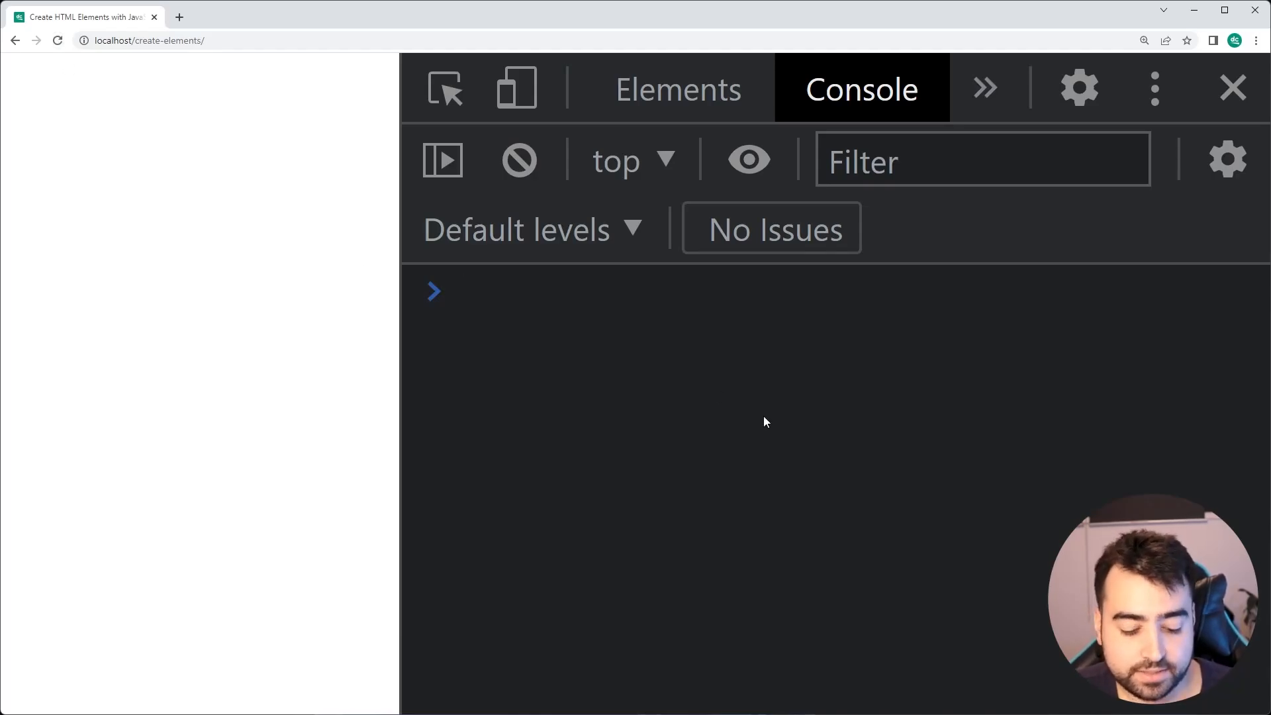
Step: Start const myList = elementFromHtml(``) in the console with the template string over lines
type("const myL")
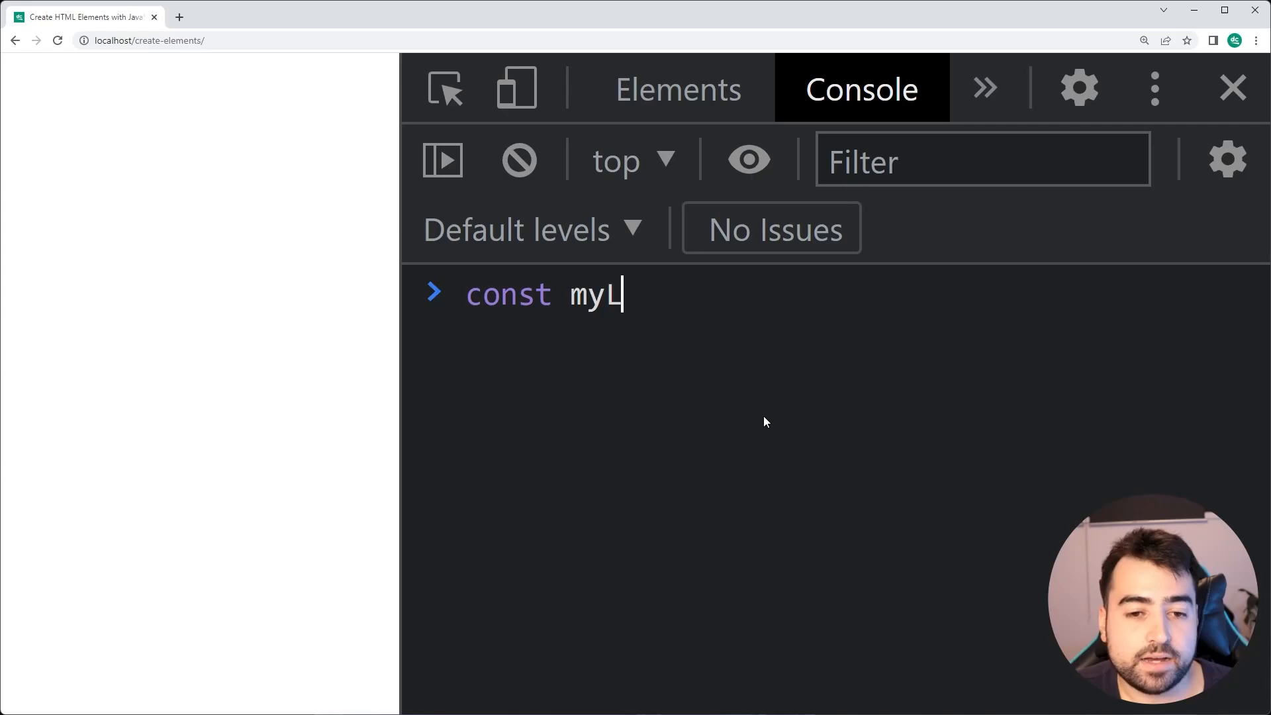
type("ist =")
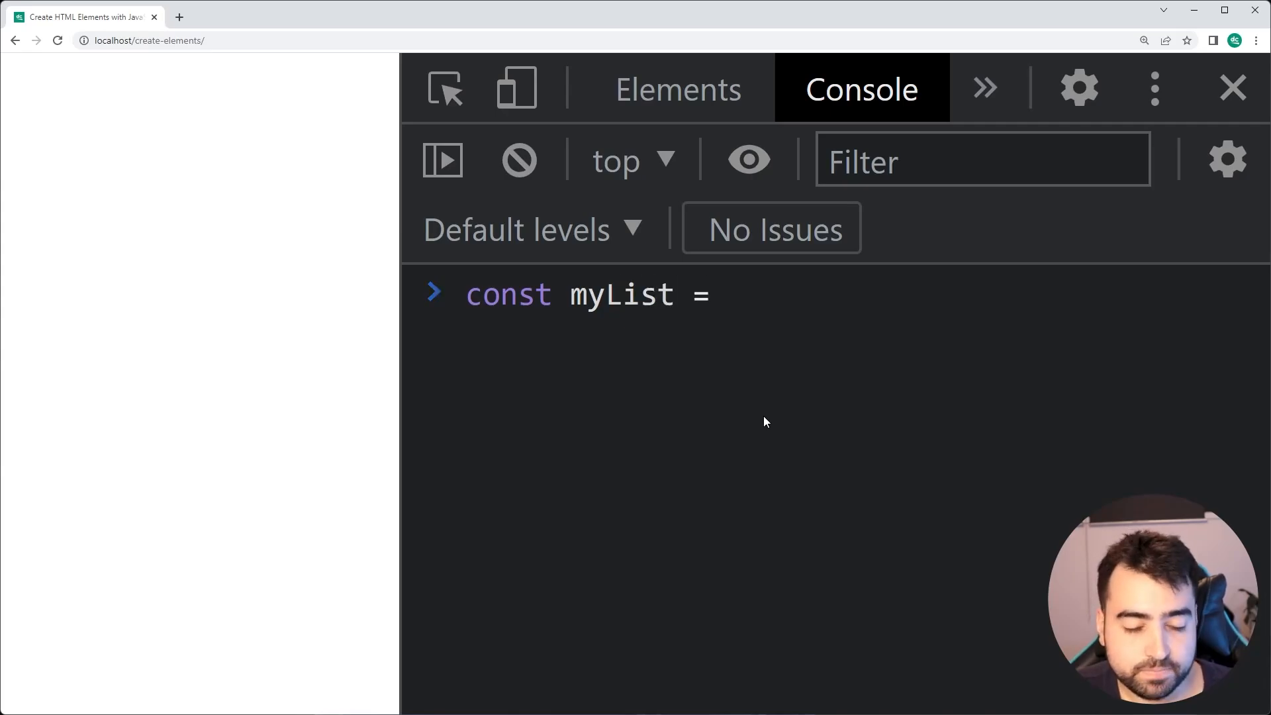
type("elementFromHtml();")
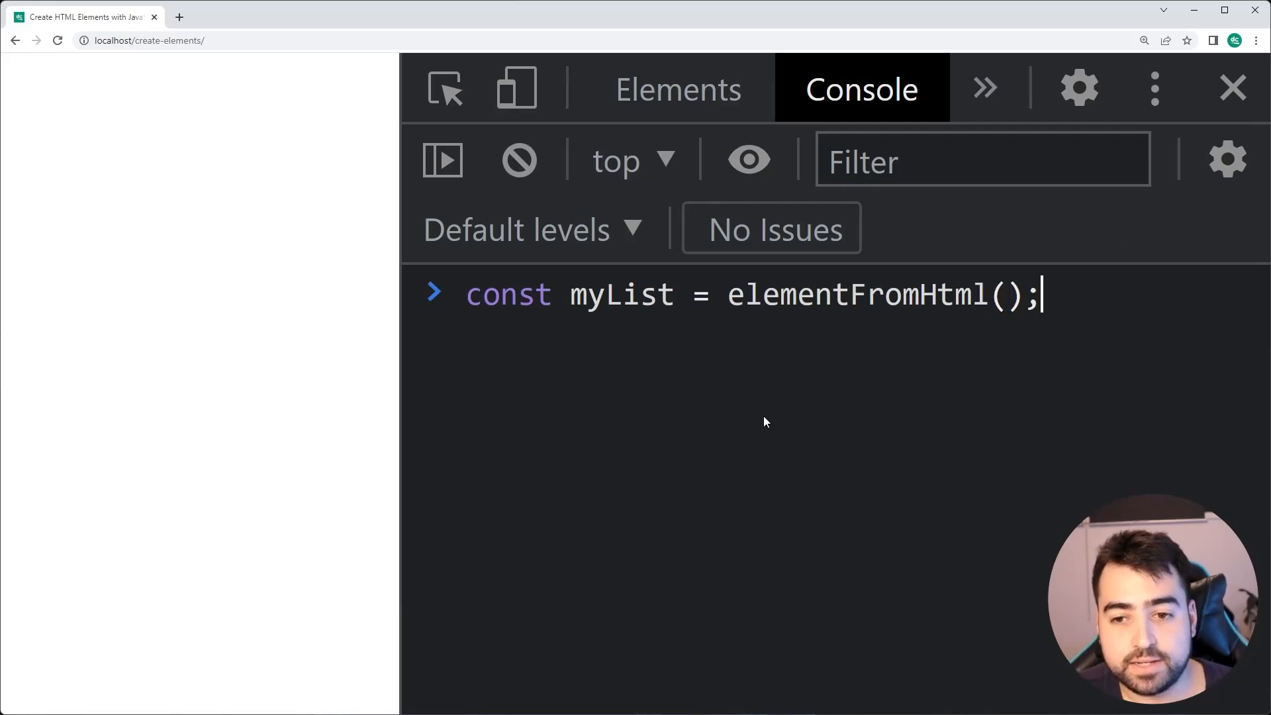
type("``")
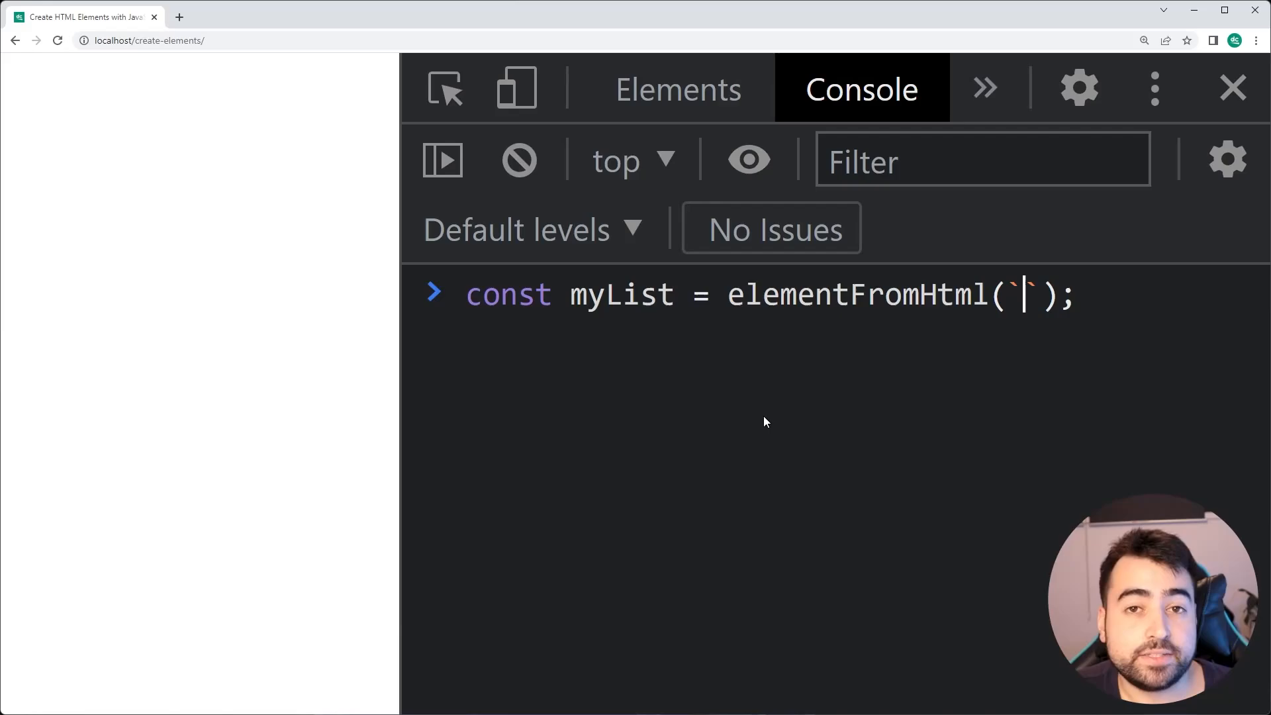
key("Enter")
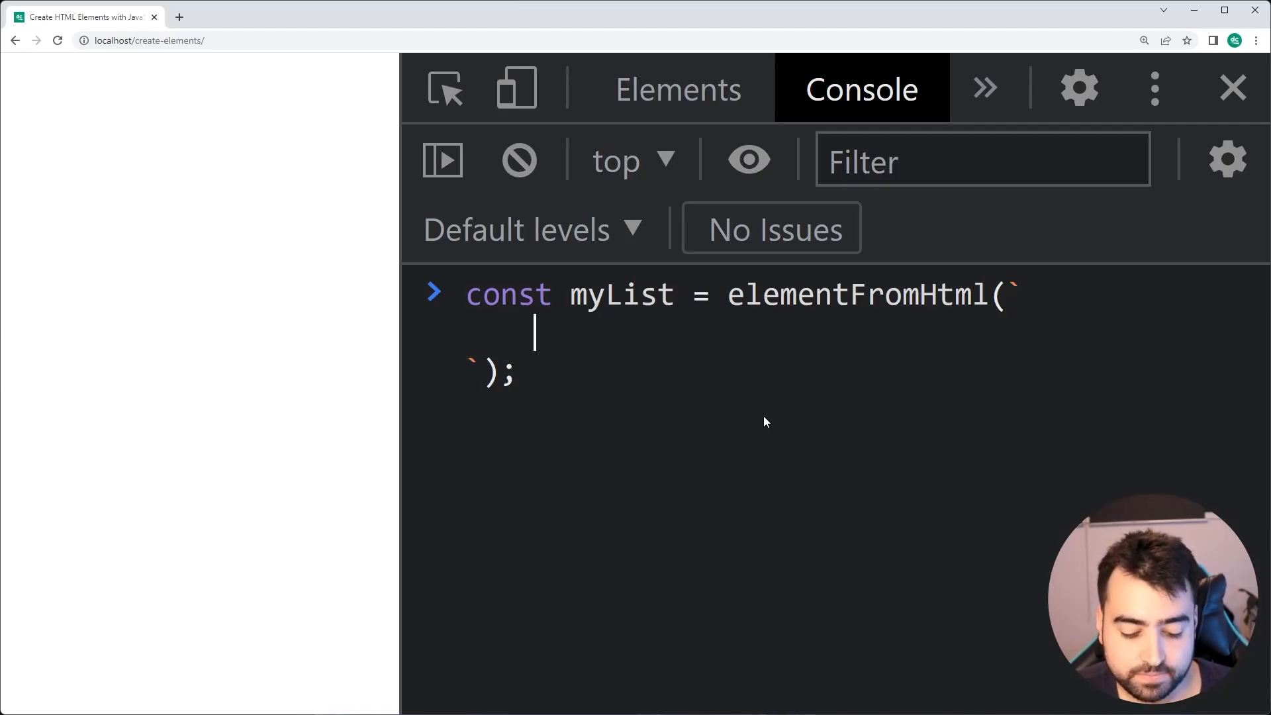
Step: Fill the template string with <ul><li>dcode</li></ul> and run the myList declaration
type("<ul>")
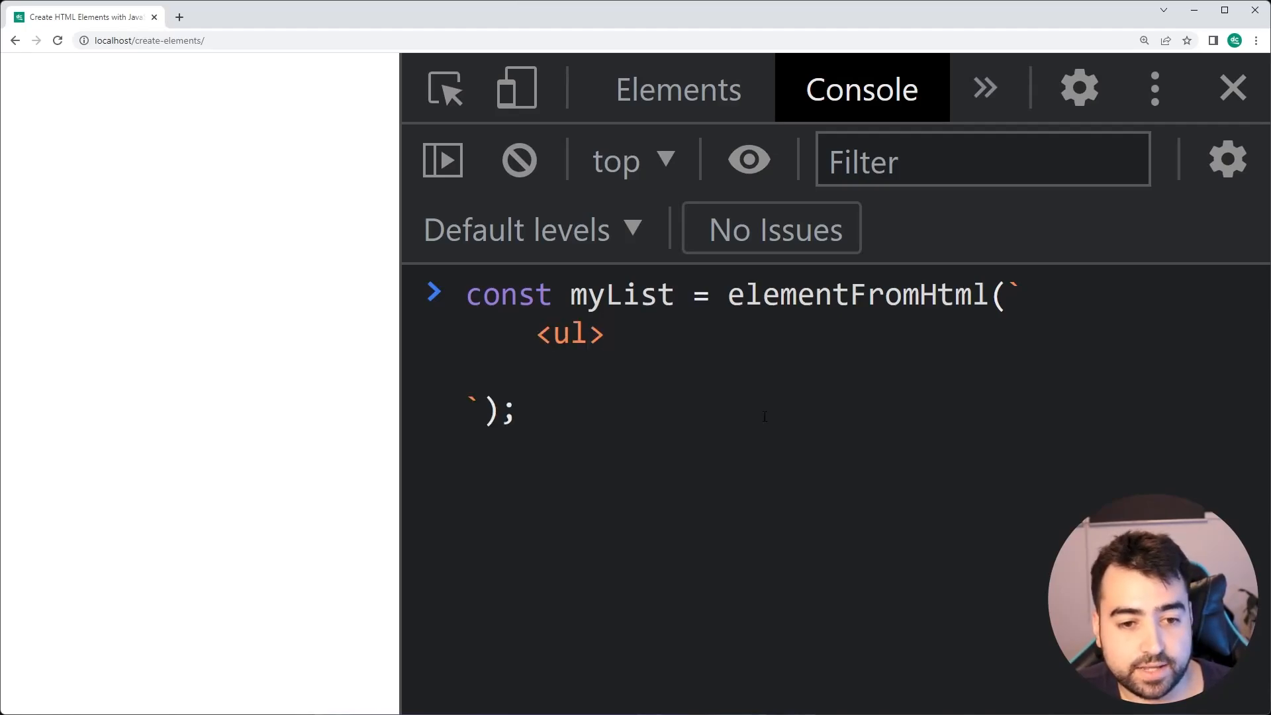
type("</u")
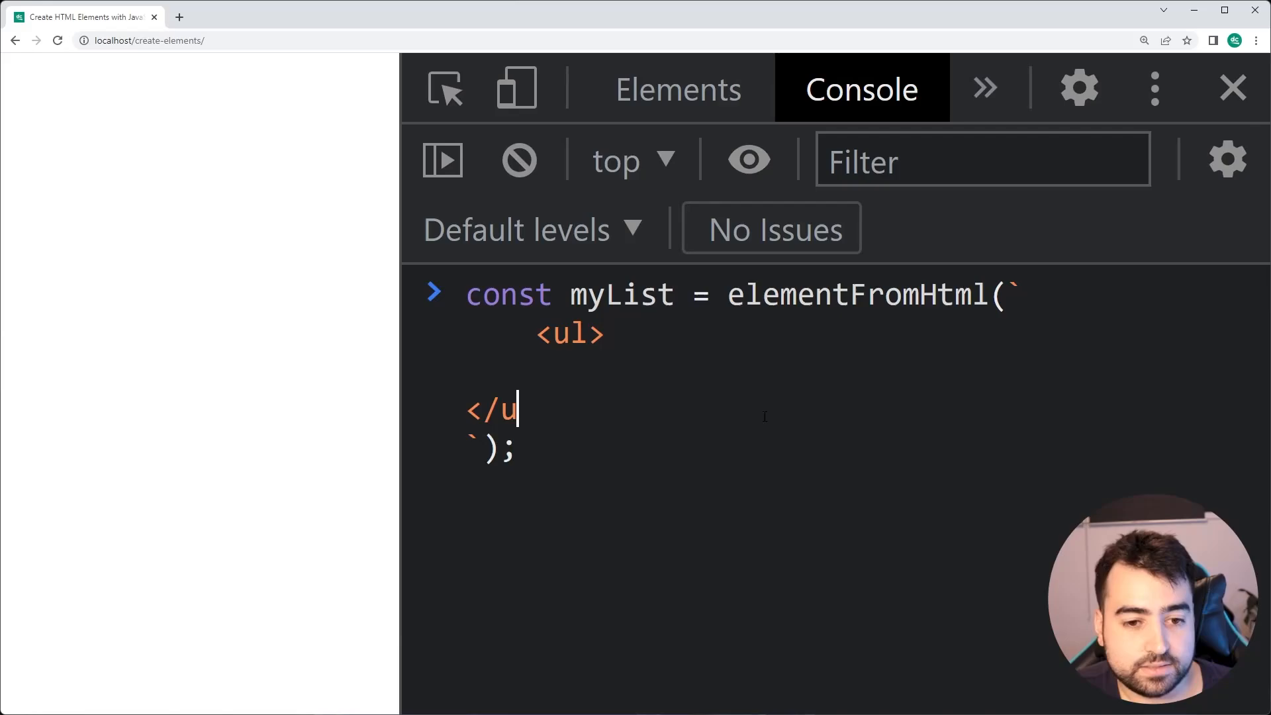
type("l>")
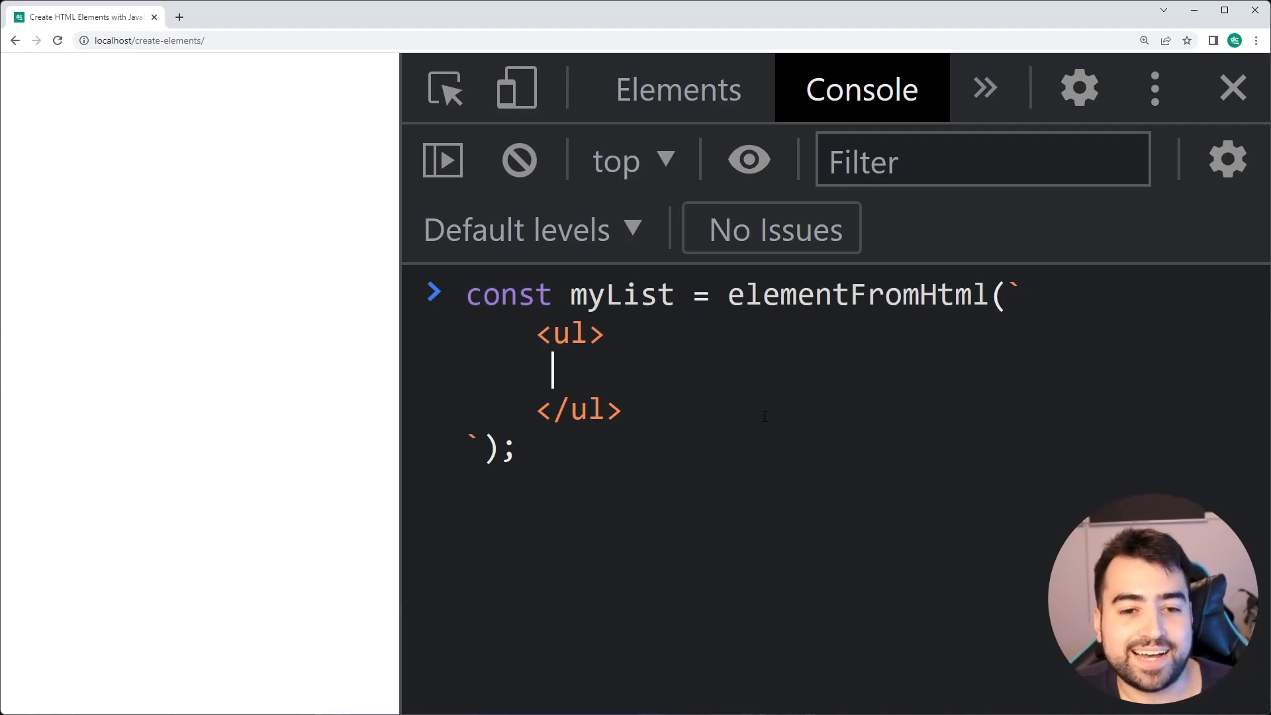
type("<li>")
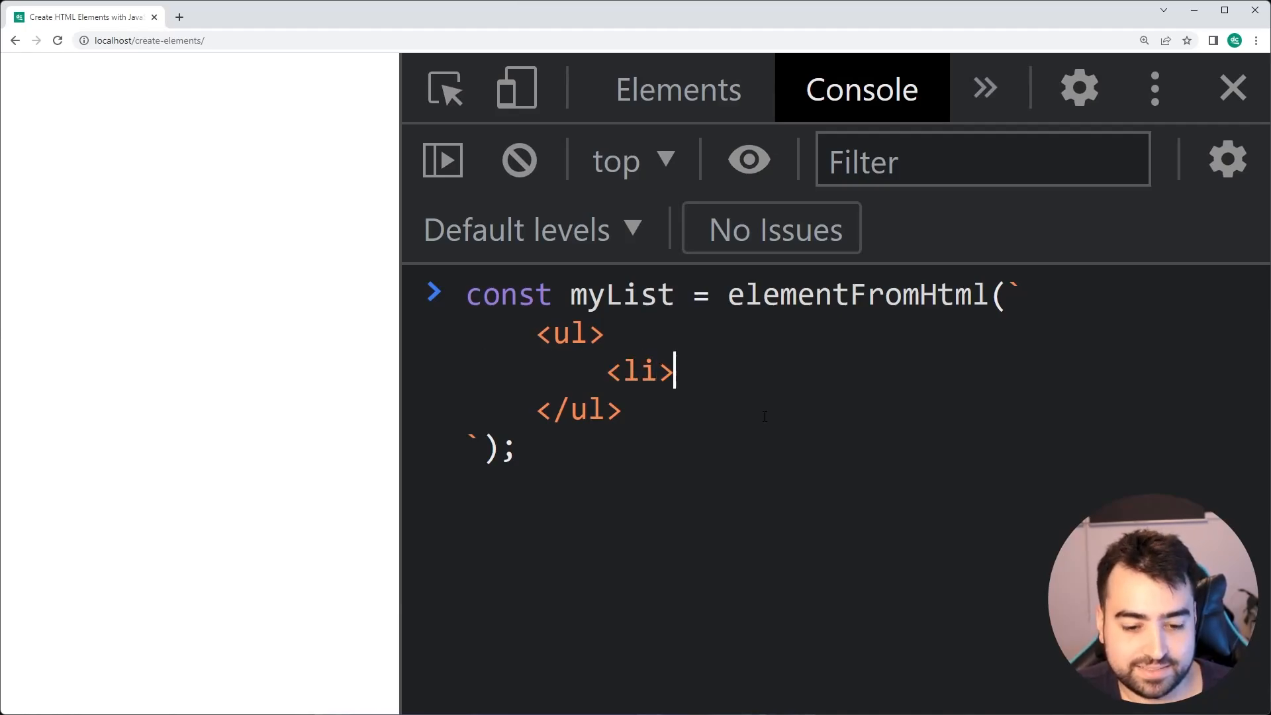
type("Dcode</li>")
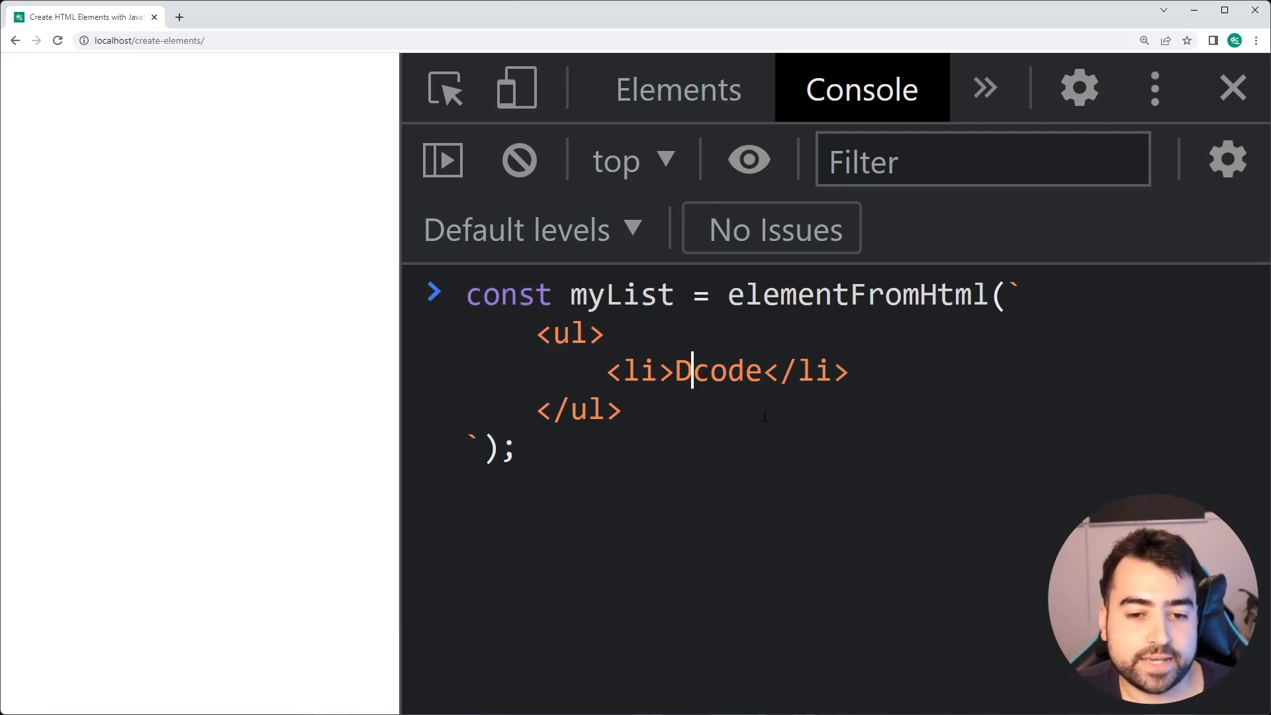
key("Enter")
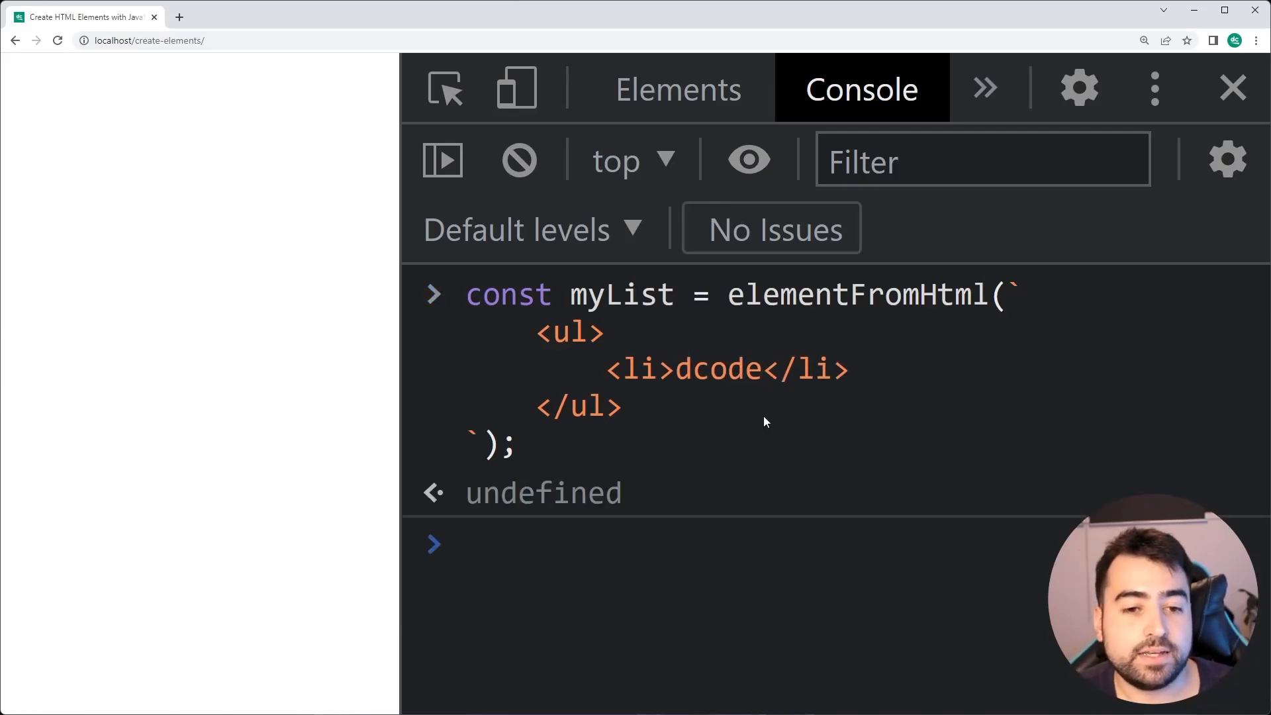
Step: Evaluate myList in the console and expand the returned ul to see the dcode li
type("myList")
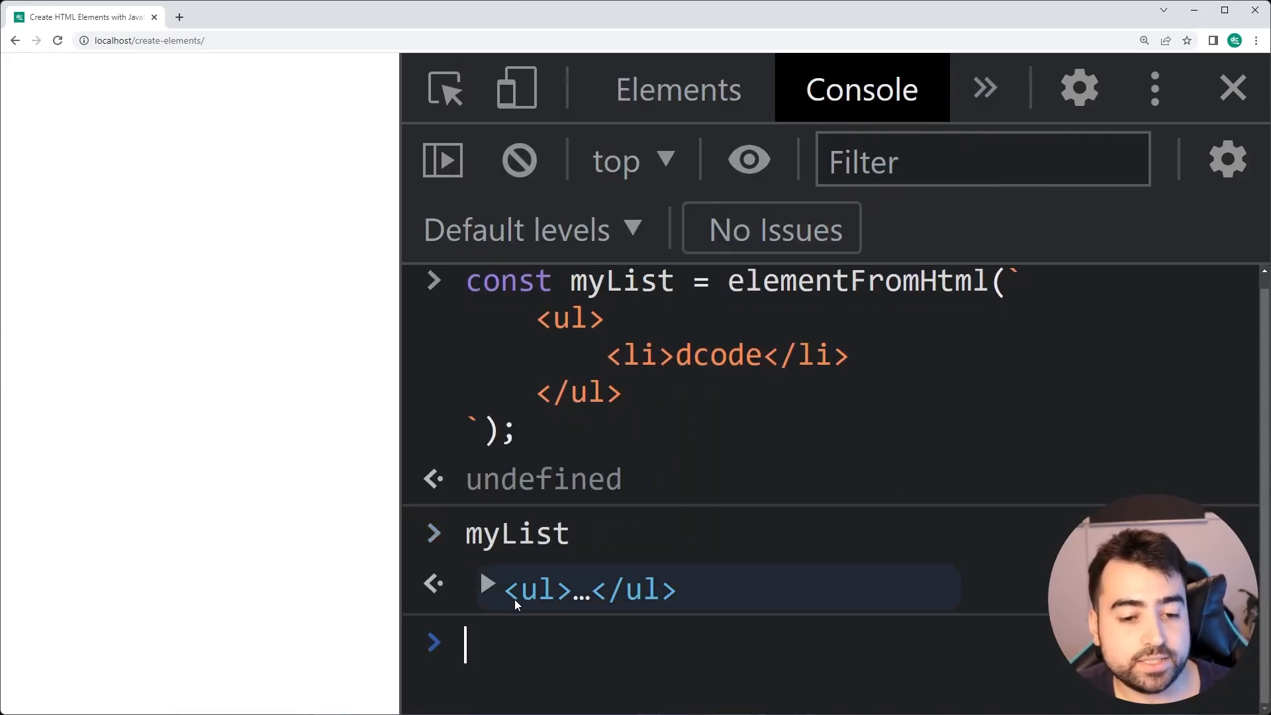
left_click(487, 582)
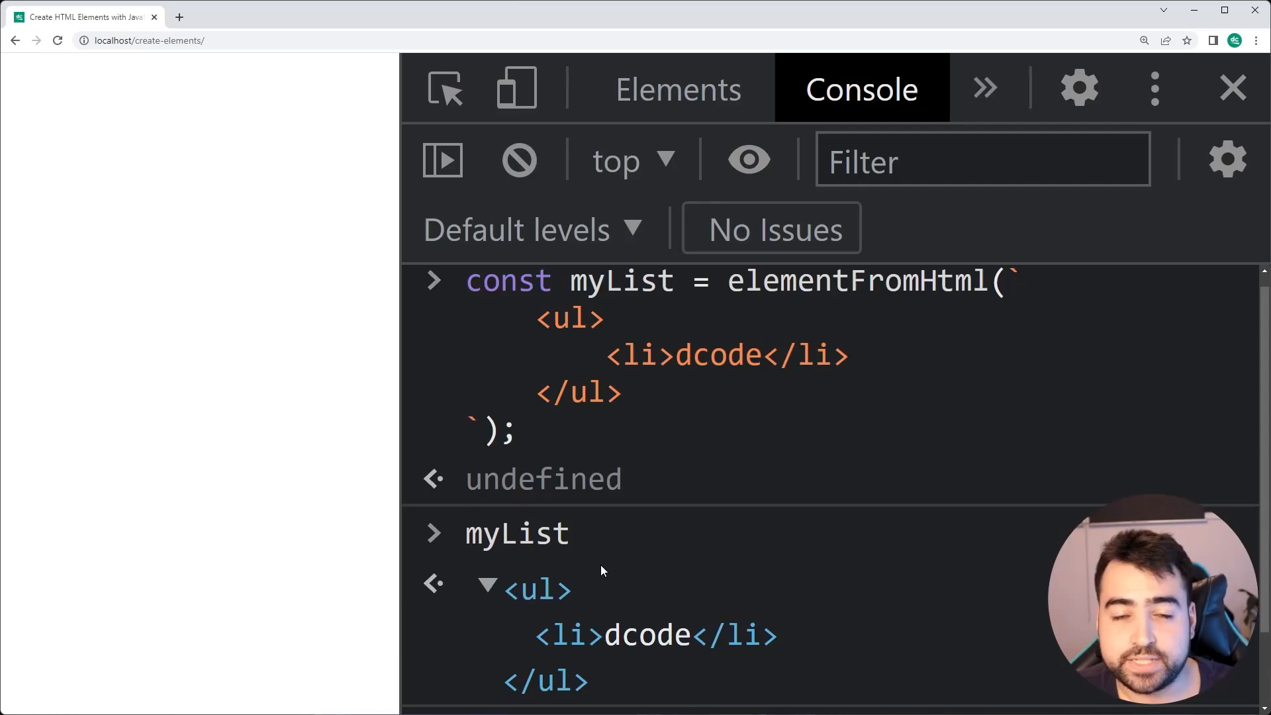
mouse_move(676, 503)
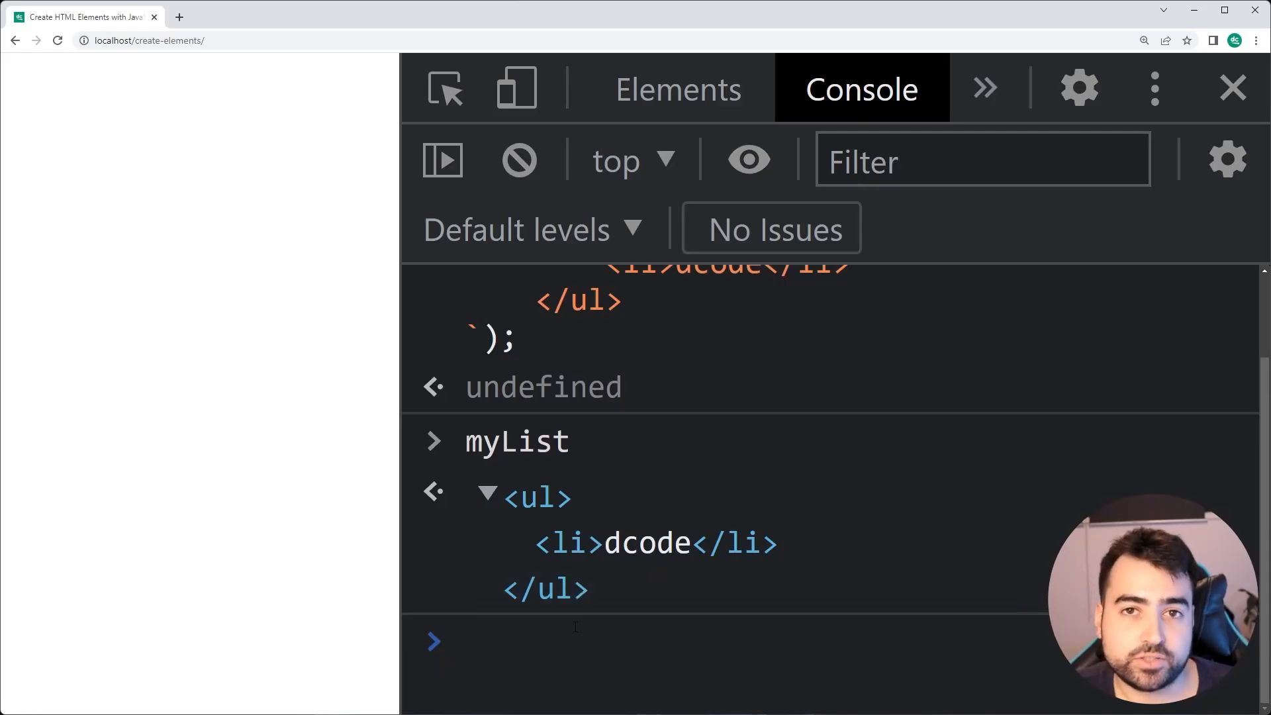
type("document.body.a")
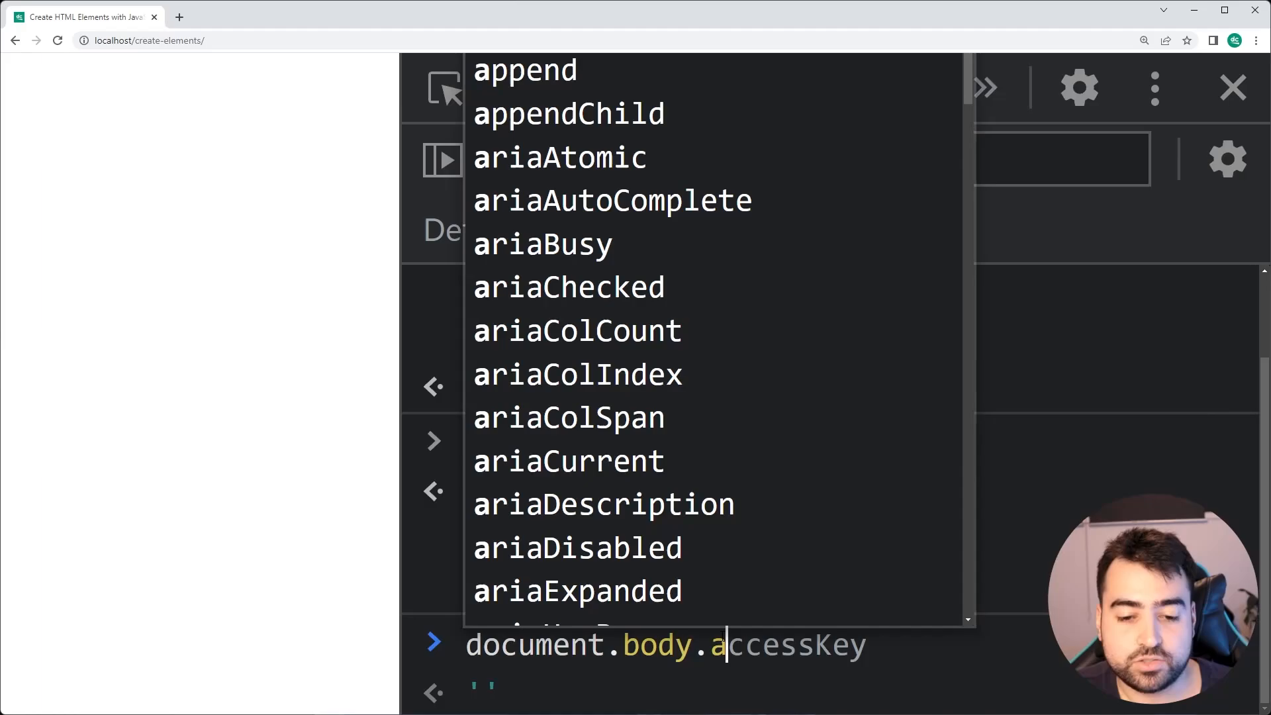
Step: Run document.body.appendChild(myList) so a dcode bullet shows, then return to VS Code
type("ppendChild(")
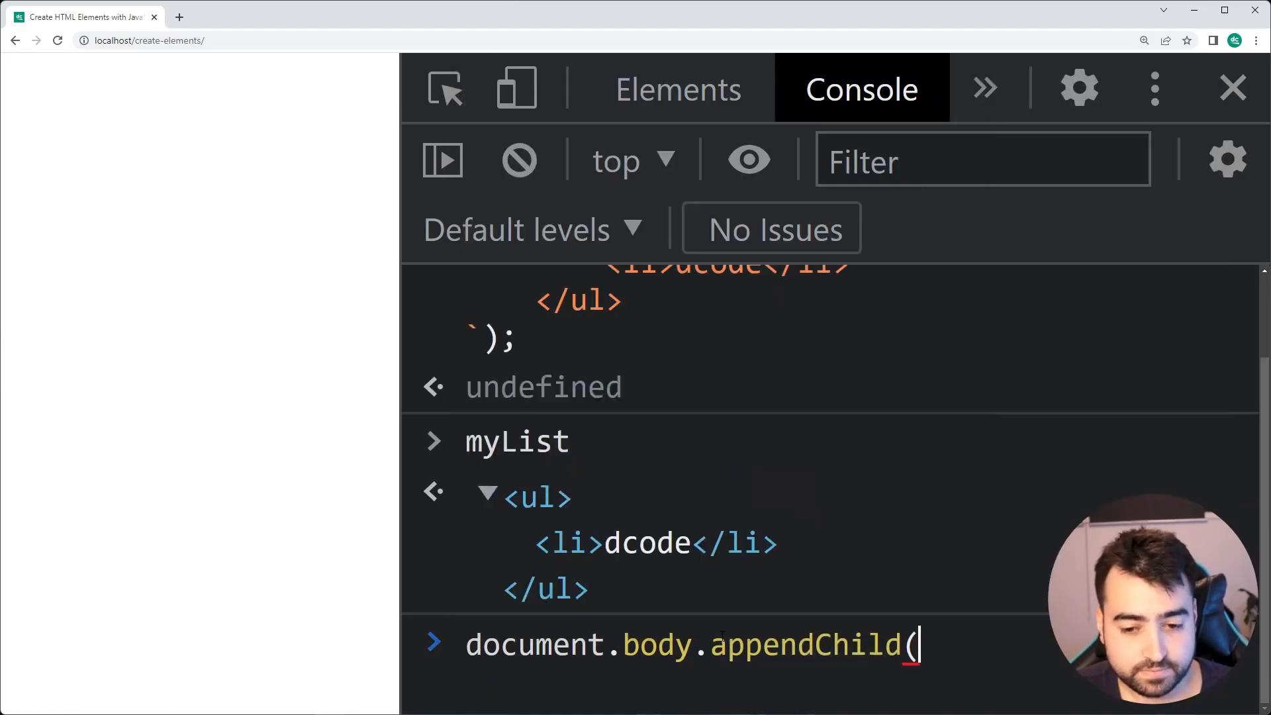
type("my")
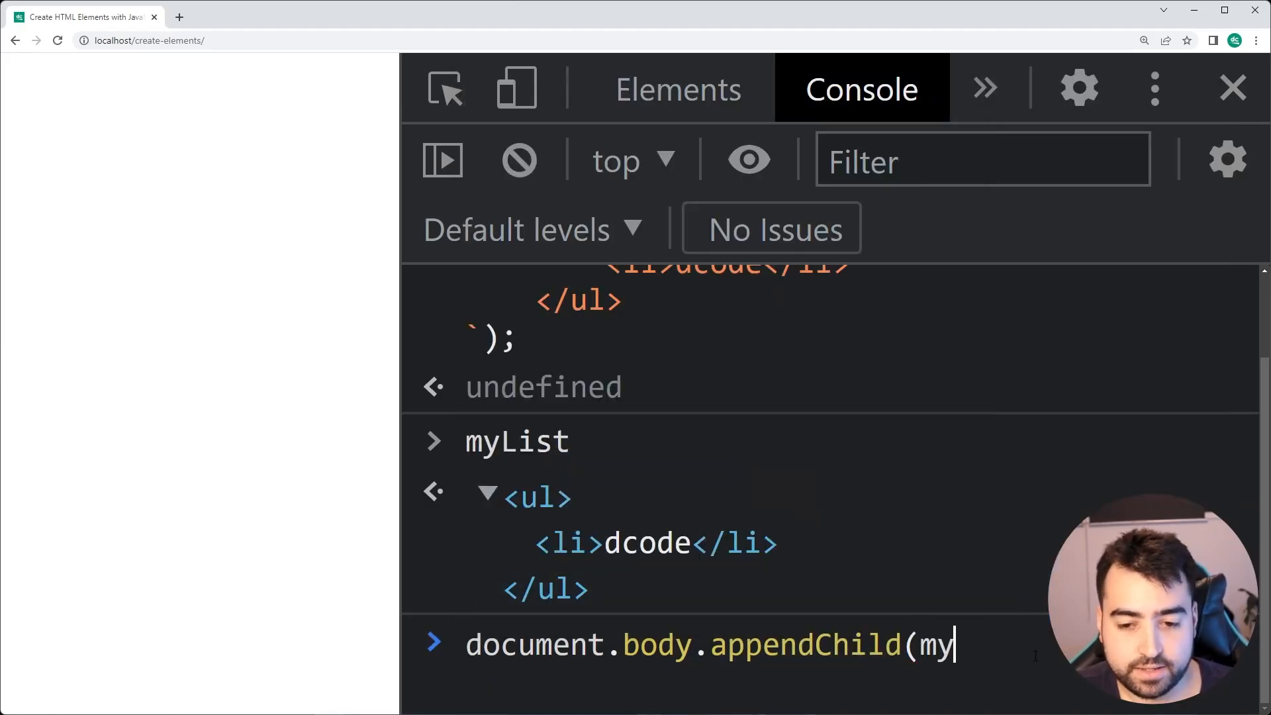
key("Enter")
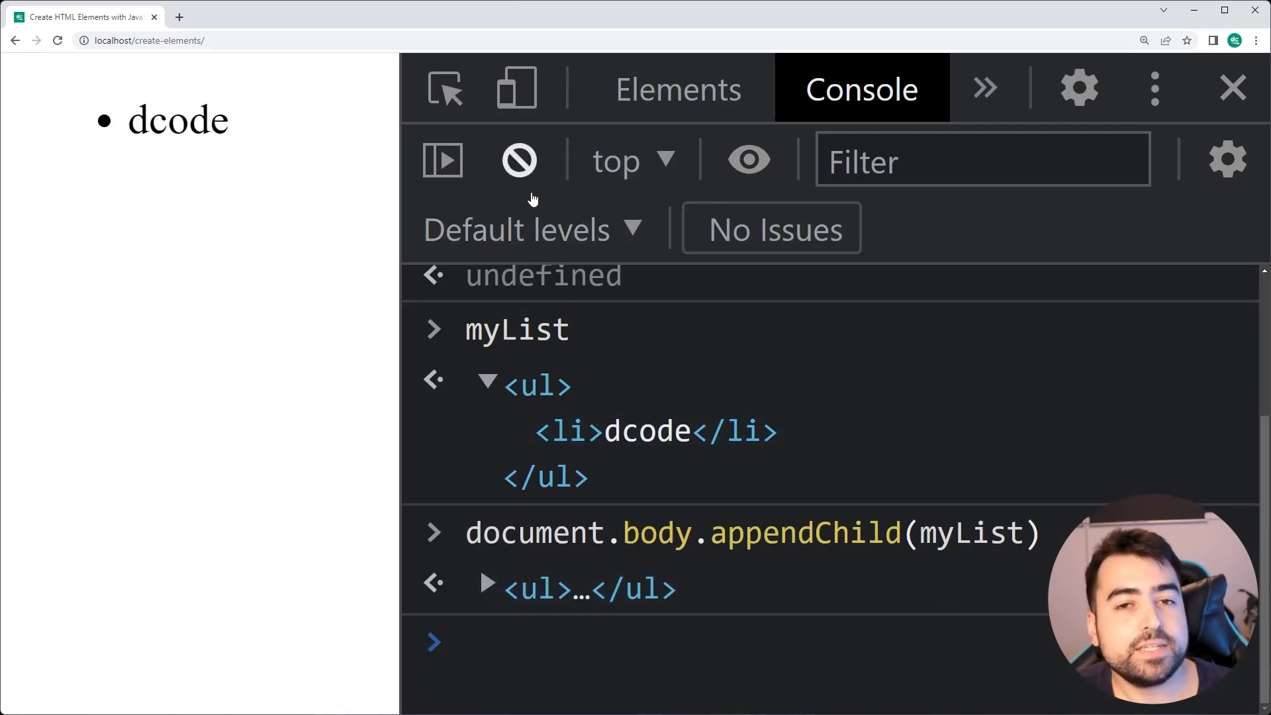
left_click(518, 159)
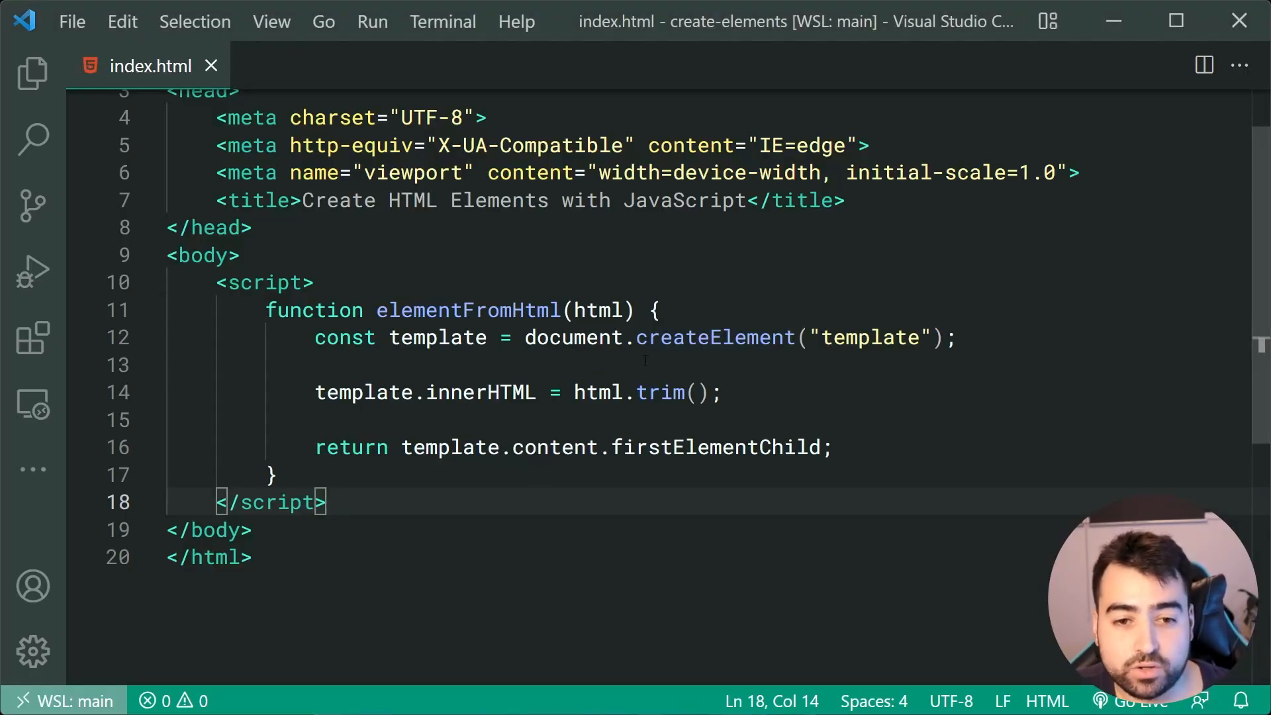
Step: Begin a 'const myList =' line below the function, with the ul markup copied from Chrome
left_click(657, 309)
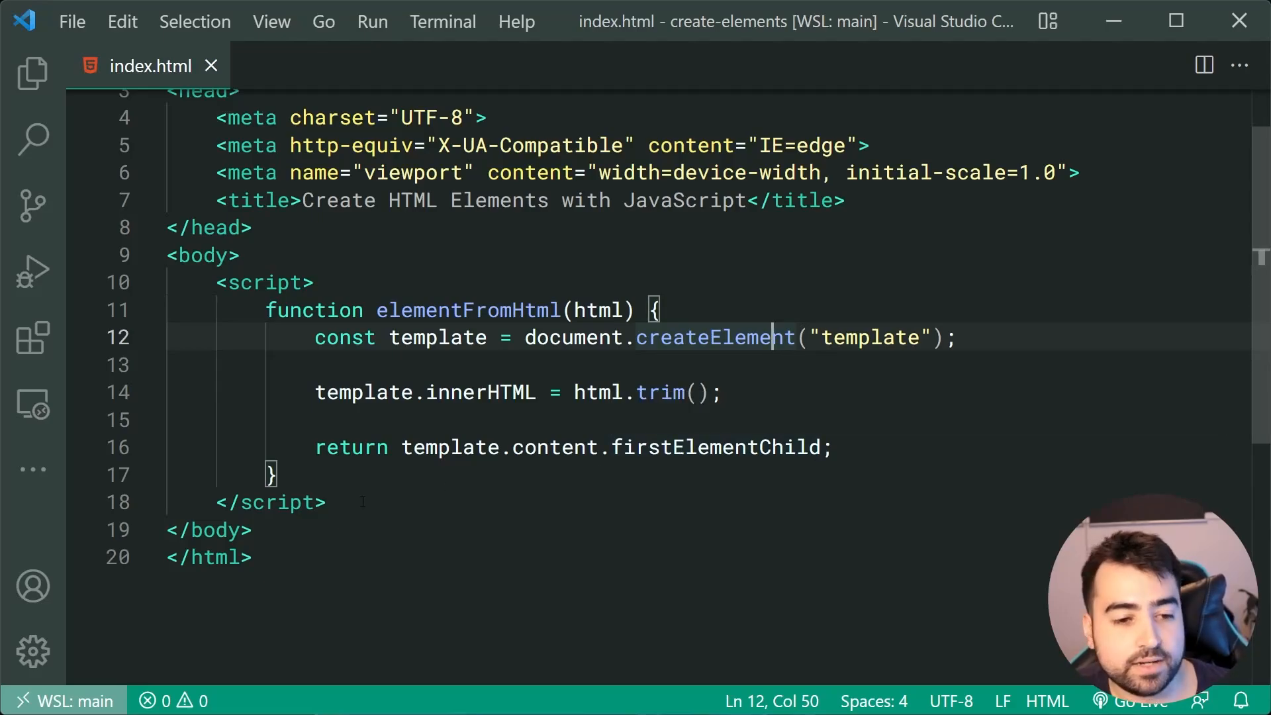
type("c")
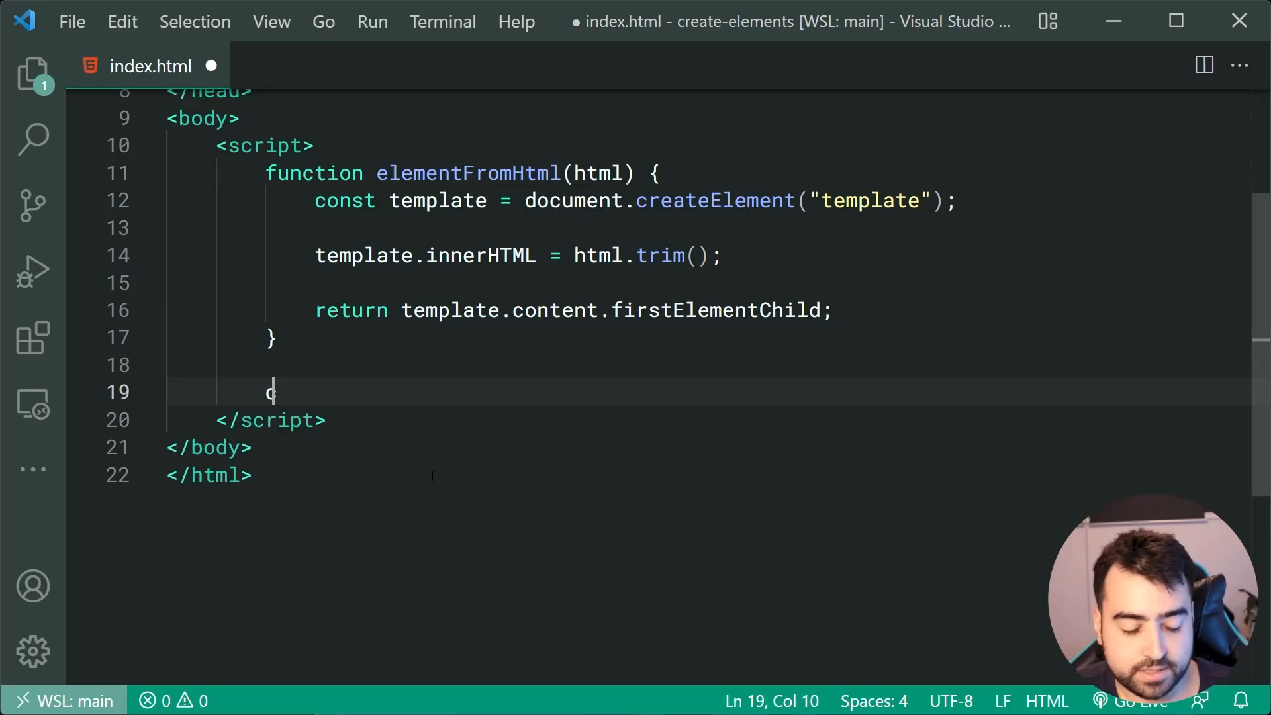
type("onst myList = elementFromHtml(`")
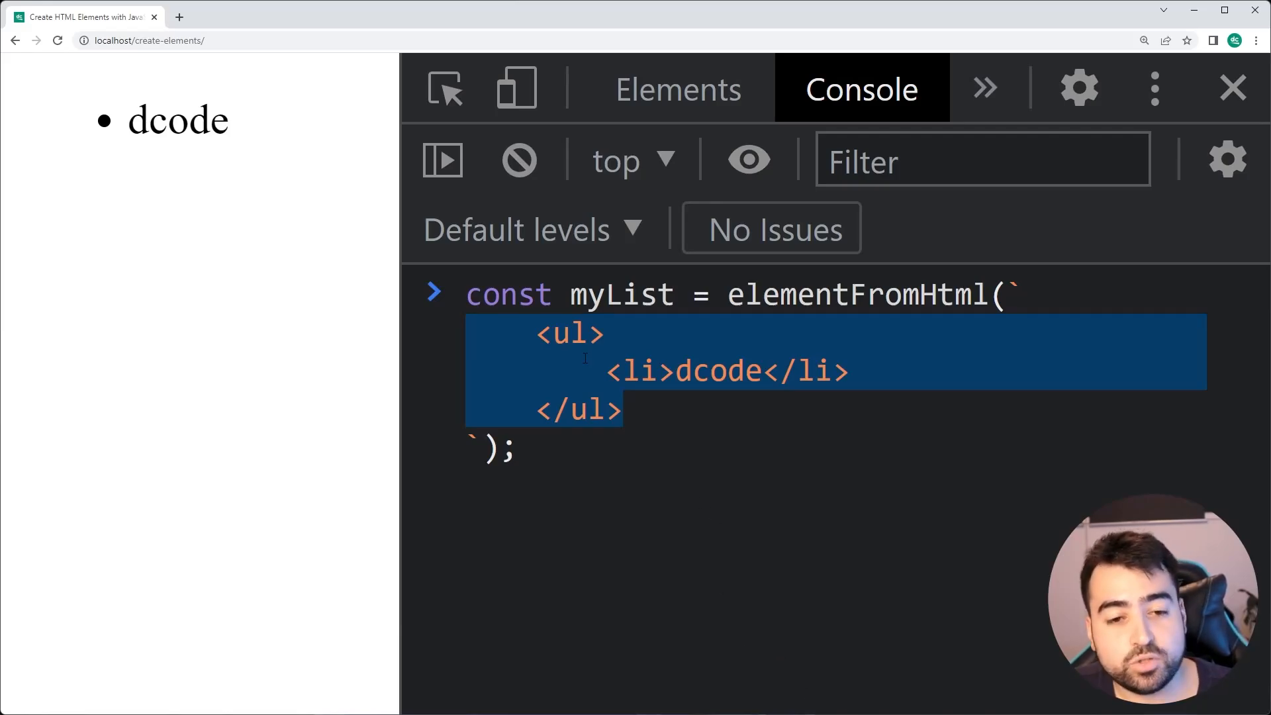
left_click(1025, 294)
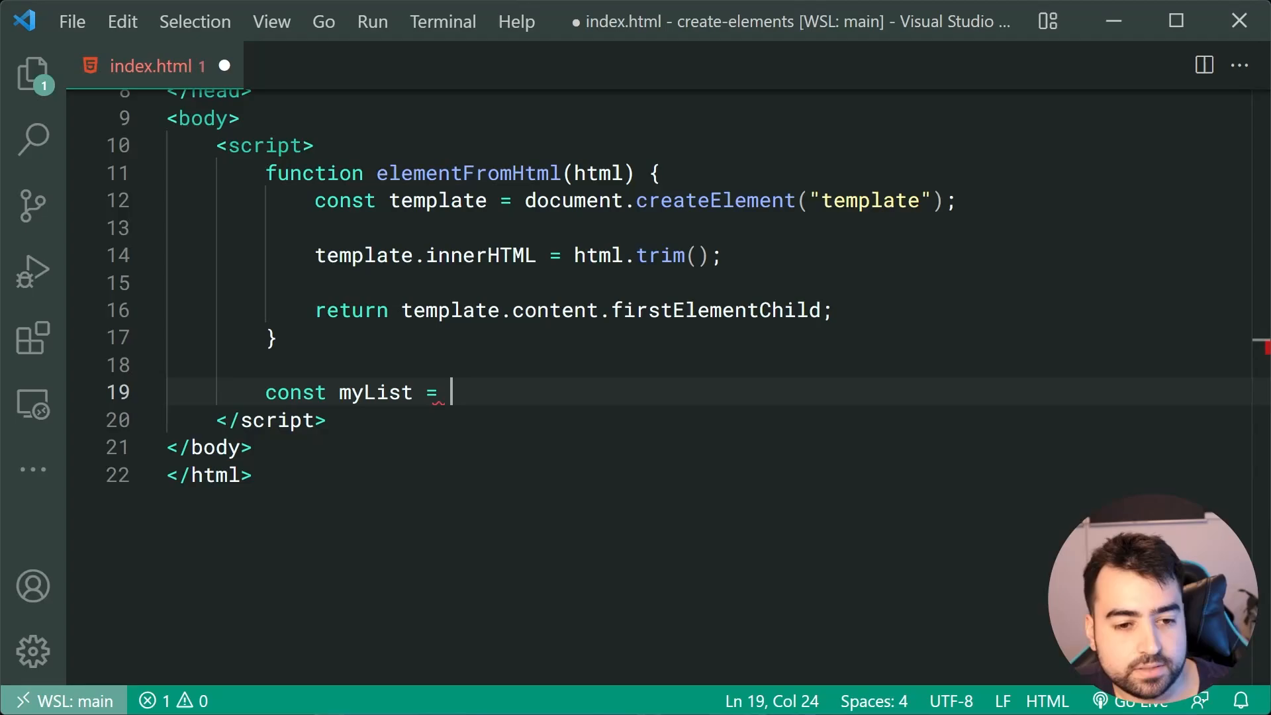
Step: Assign myList to elementFromHtml(`<ul><li>dcode</li></ul>`) in index.html
type("e")
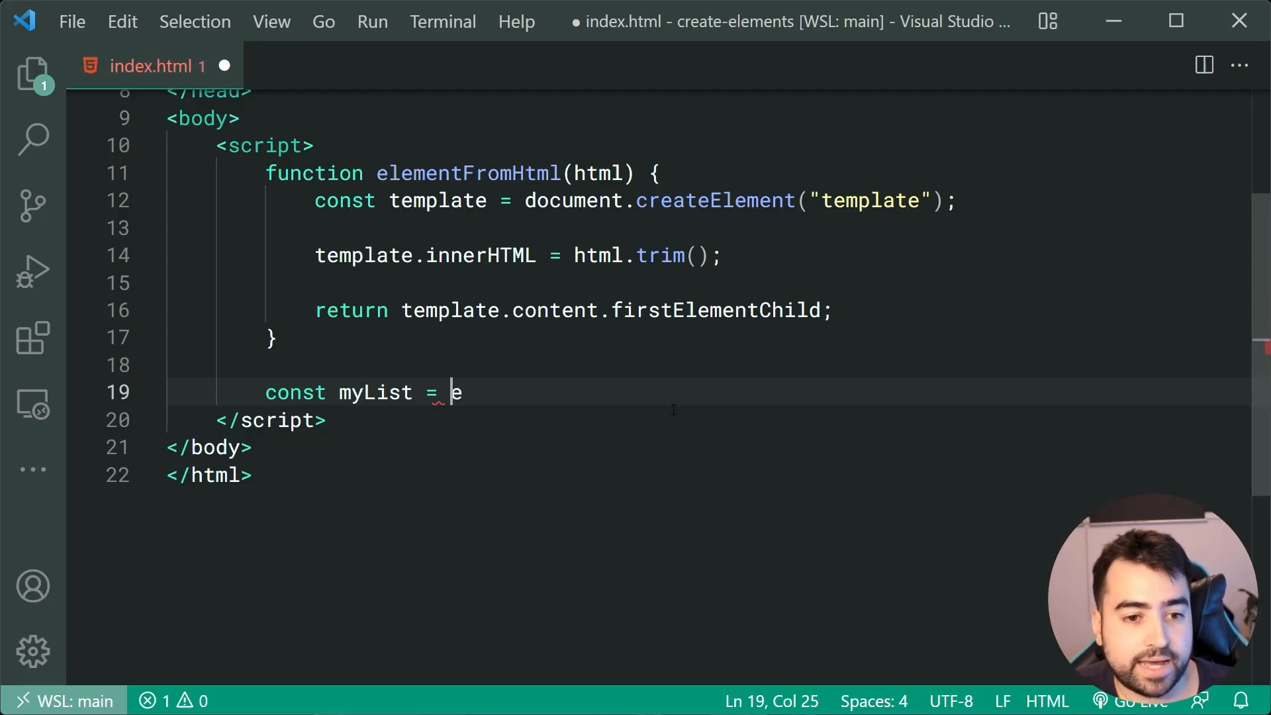
type("lementFromHtml(`")
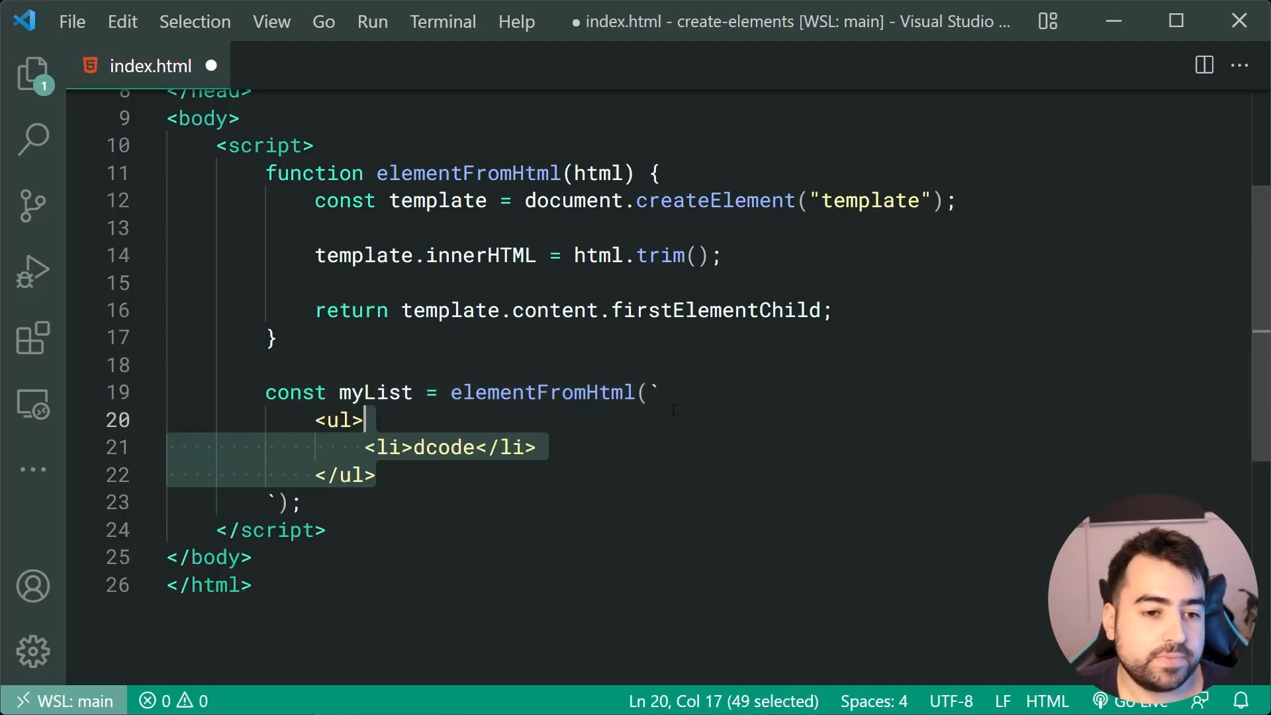
type("yLis")
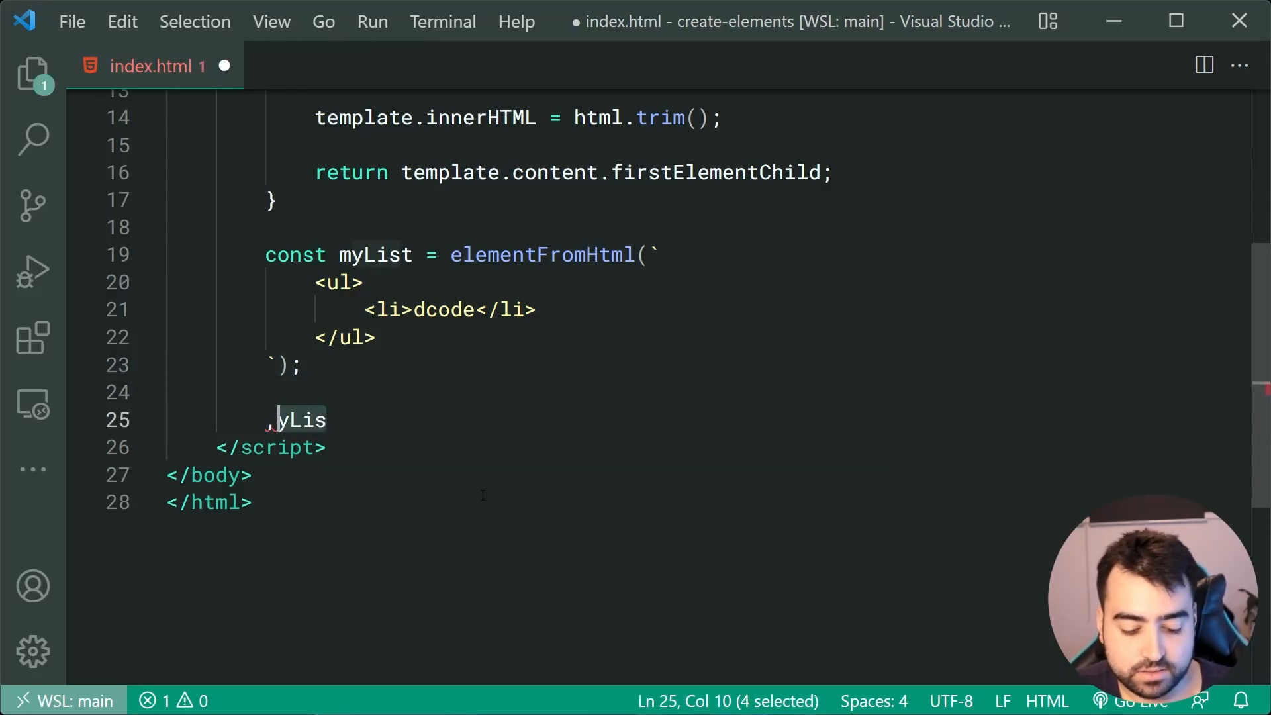
Step: Begin a 'myList.' statement, browse its IntelliSense properties, then select myList in its declaration
type("myL")
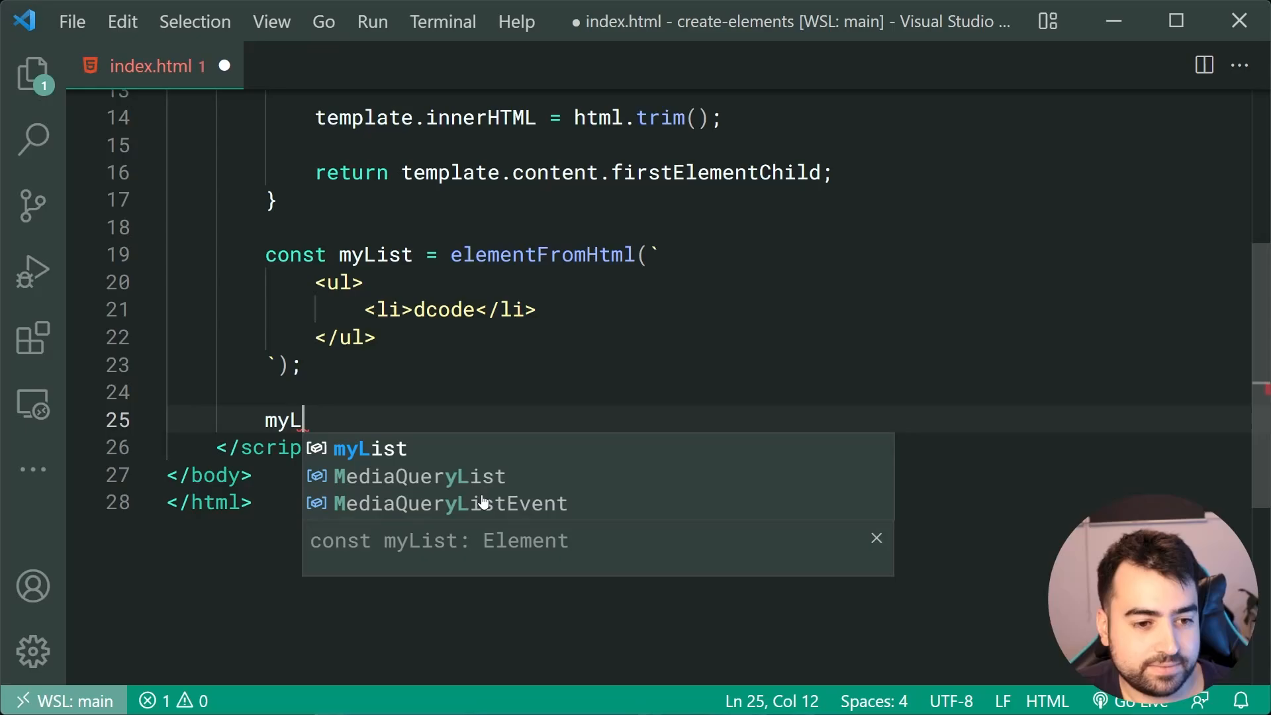
type("ist.")
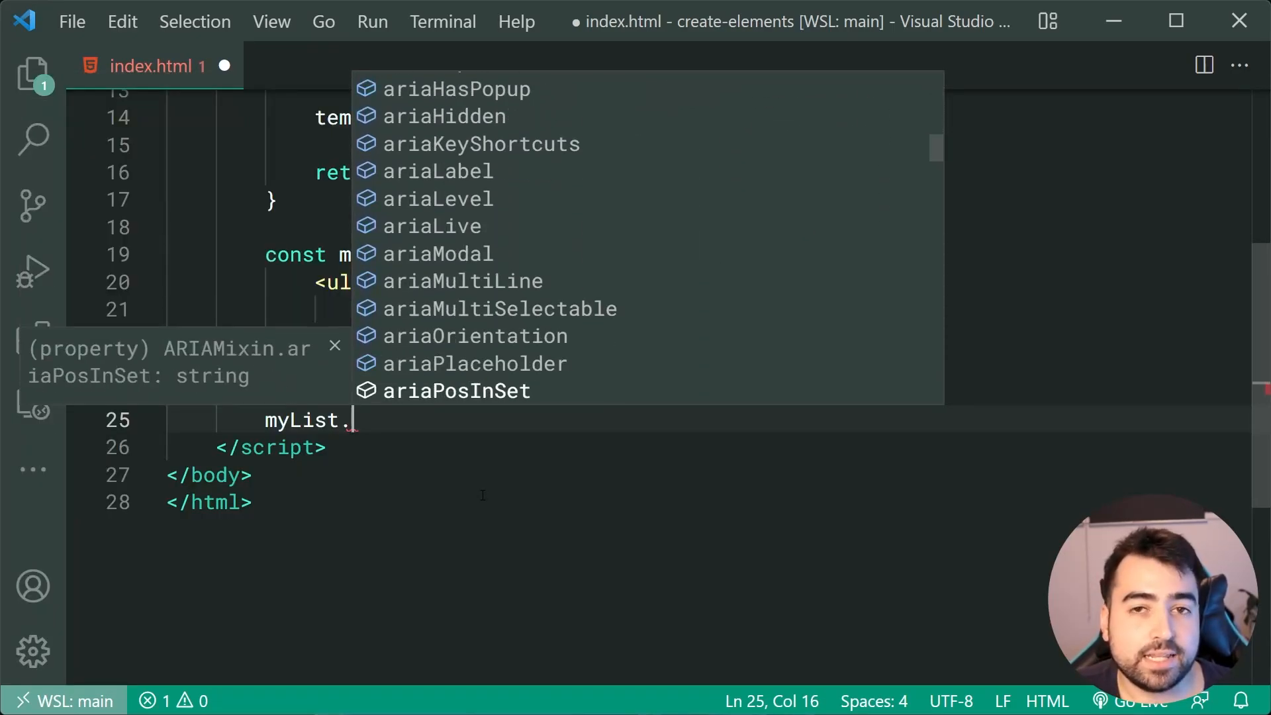
scroll("down", 3)
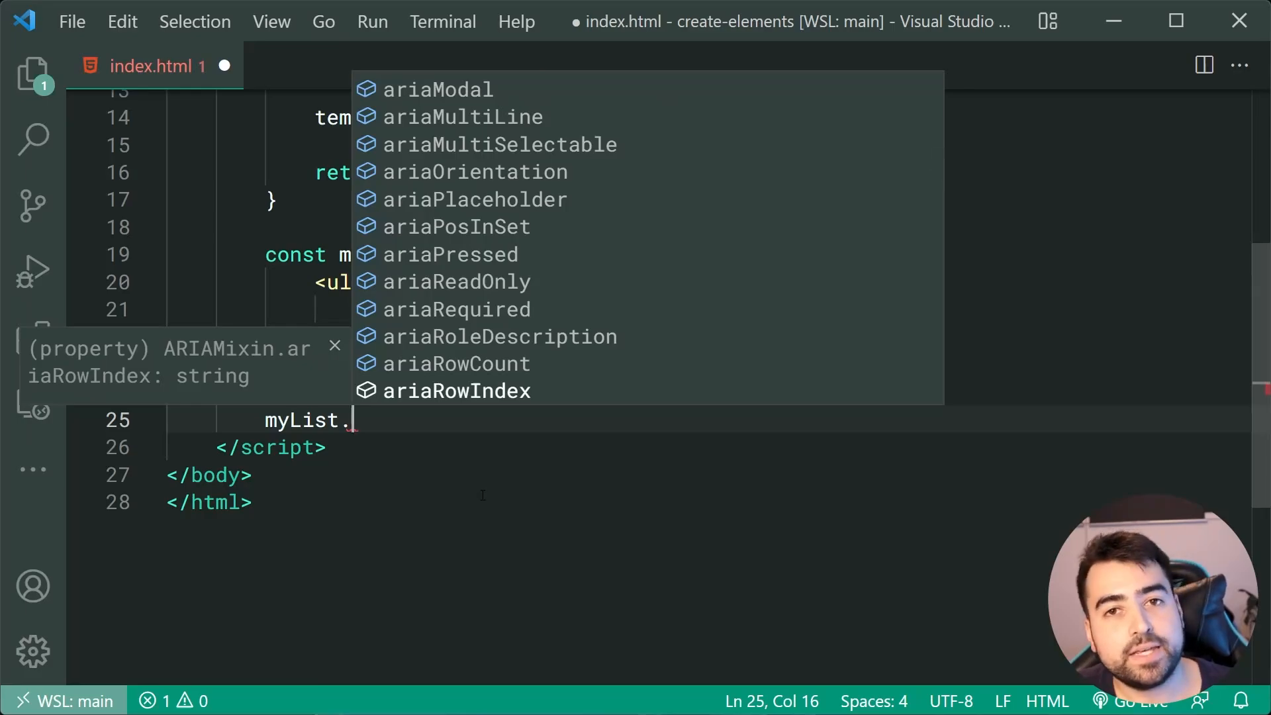
key("Escape")
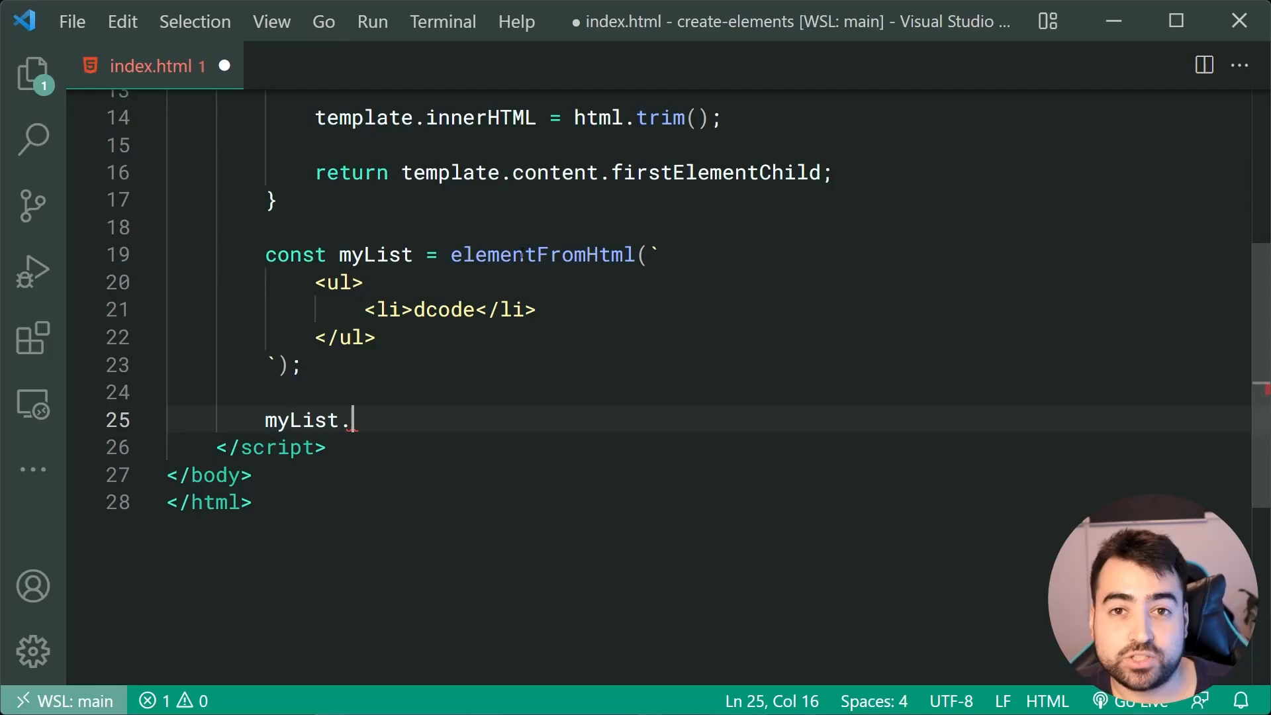
double_click(375, 255)
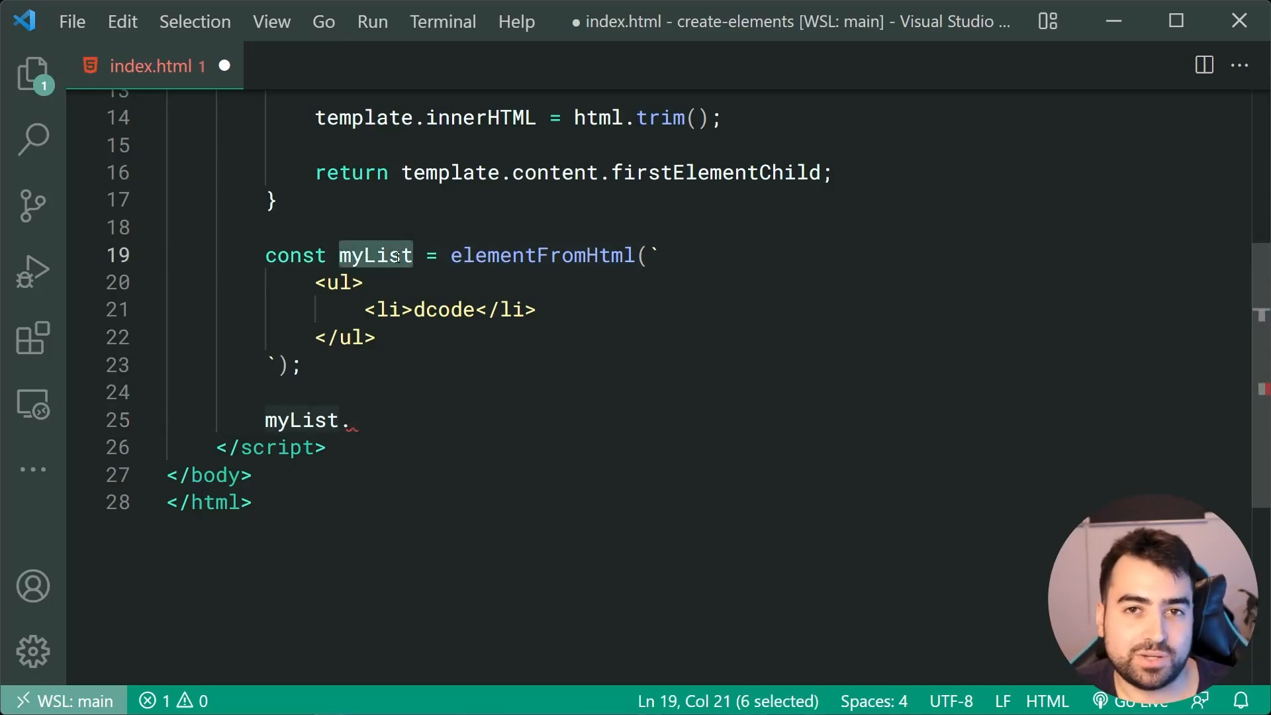